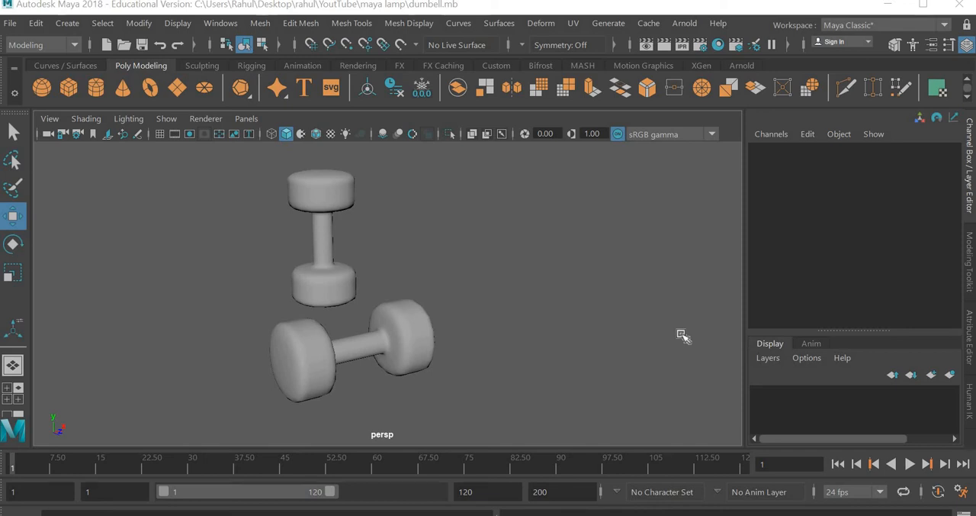
pyautogui.moveTo(537, 296)
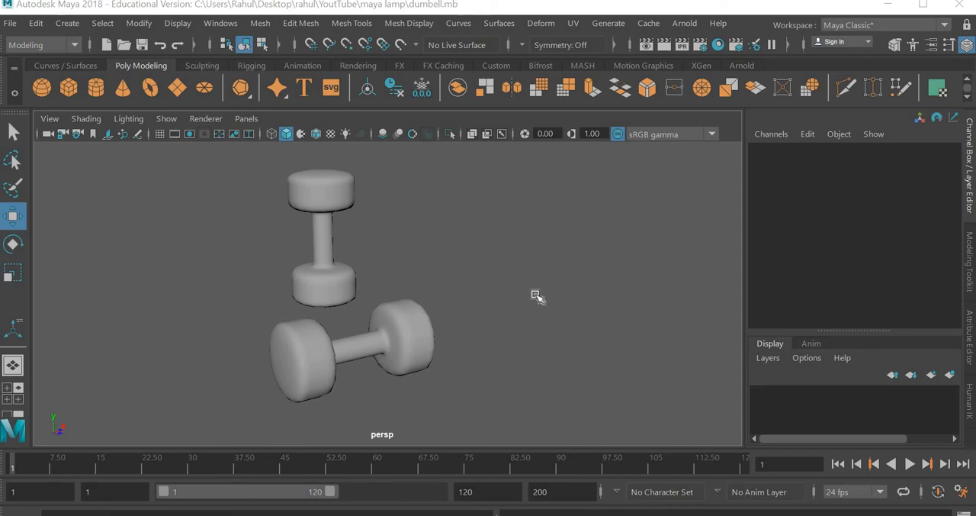
pyautogui.moveTo(540, 302)
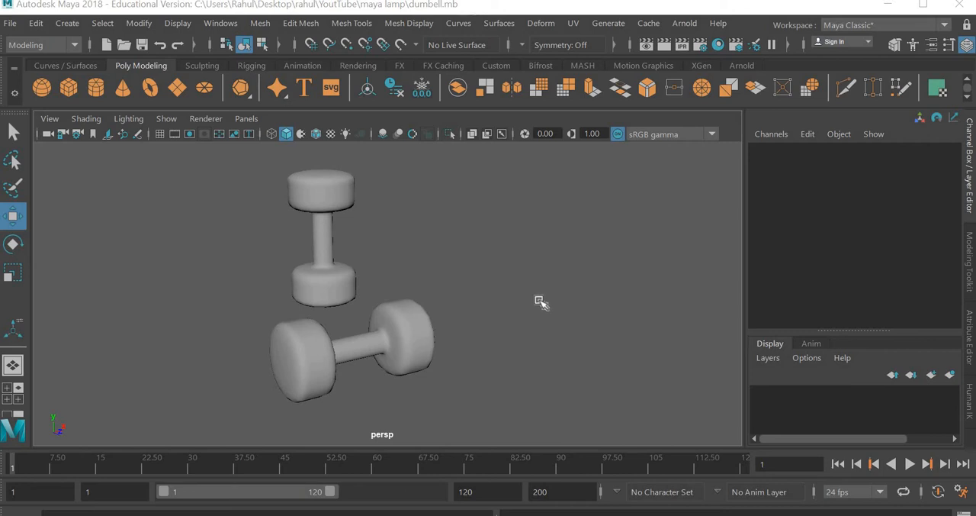
# Inspect the finished dumbbells from several angles, selecting and releasing the lying one.
pyautogui.moveTo(540, 302); pyautogui.dragTo(449, 360)
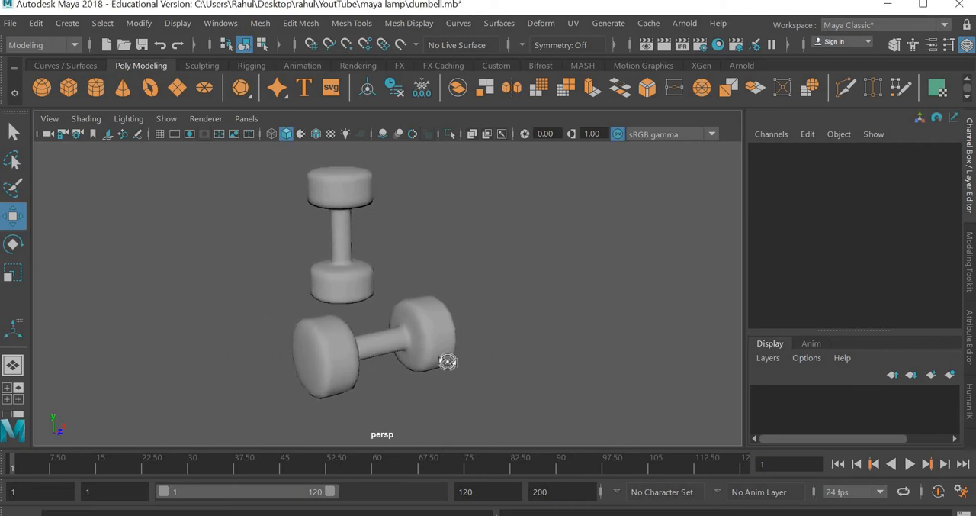
pyautogui.moveTo(448, 362); pyautogui.dragTo(471, 354)
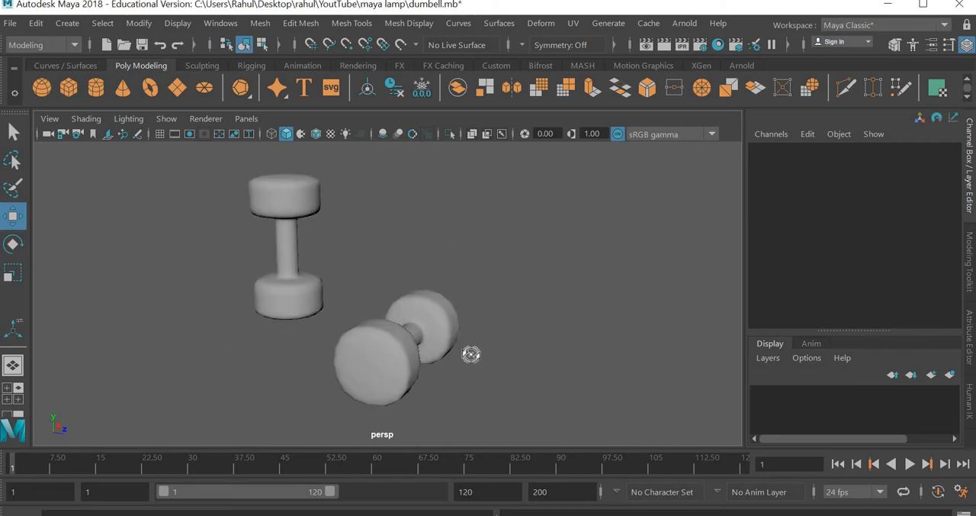
pyautogui.click(396, 354)
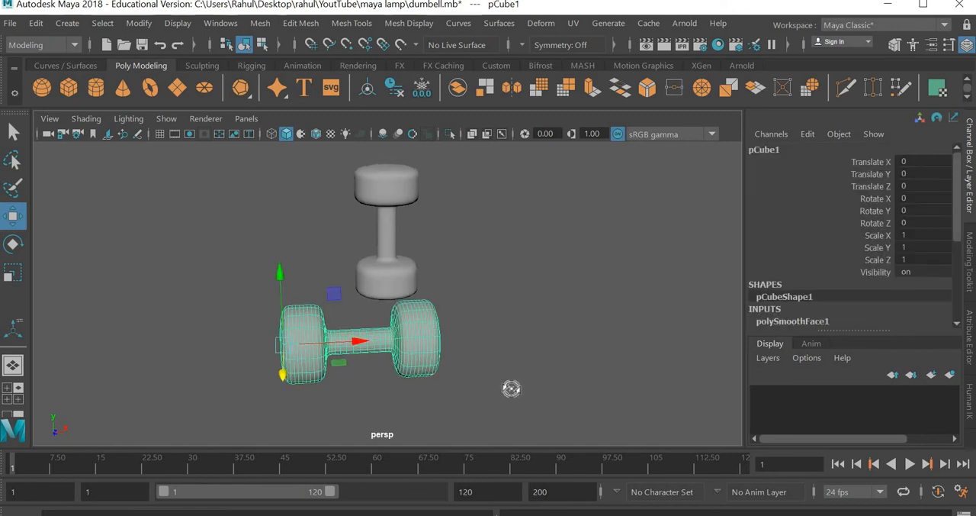
pyautogui.moveTo(511, 387); pyautogui.dragTo(503, 393)
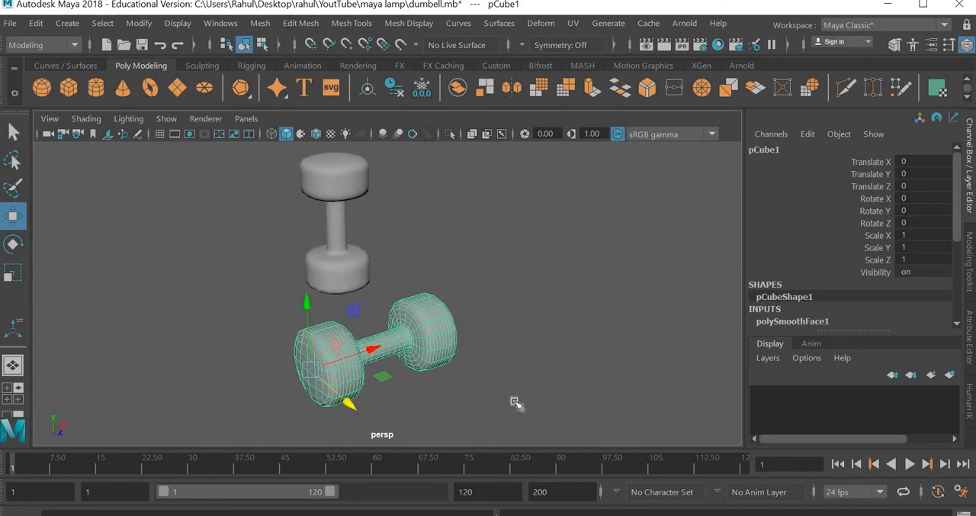
pyautogui.moveTo(394, 415)
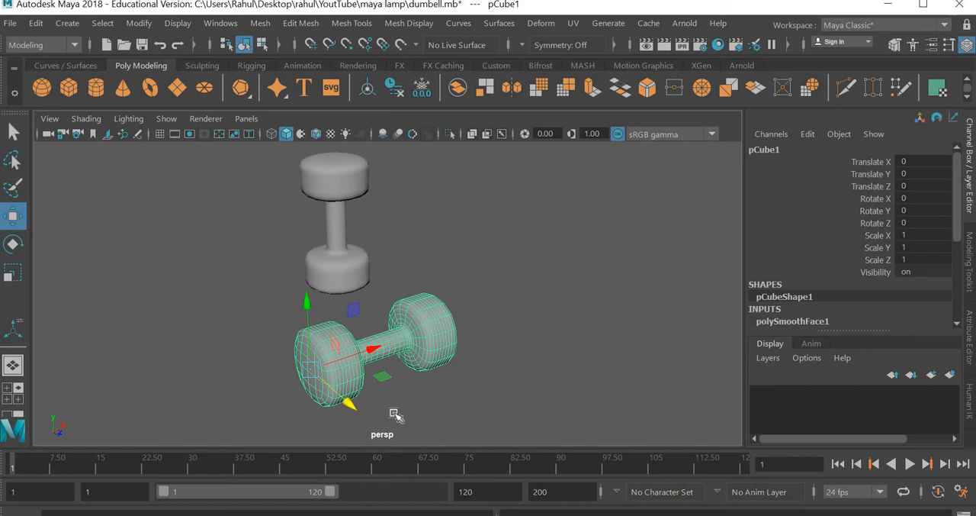
pyautogui.moveTo(404, 412)
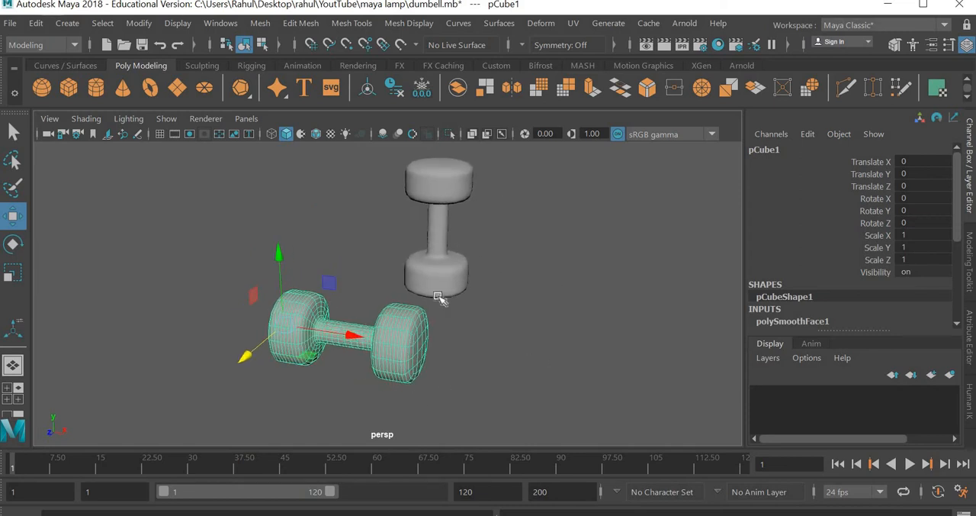
pyautogui.moveTo(418, 228)
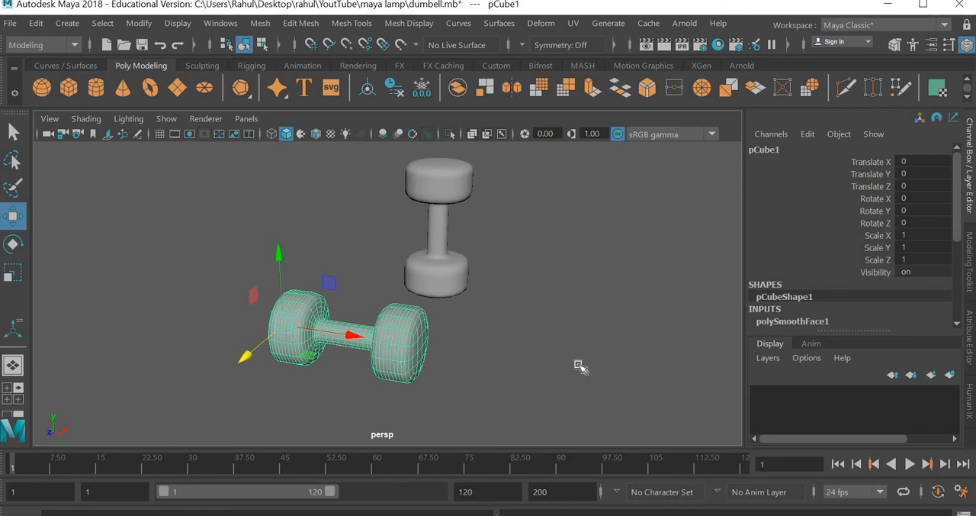
pyautogui.click(580, 366)
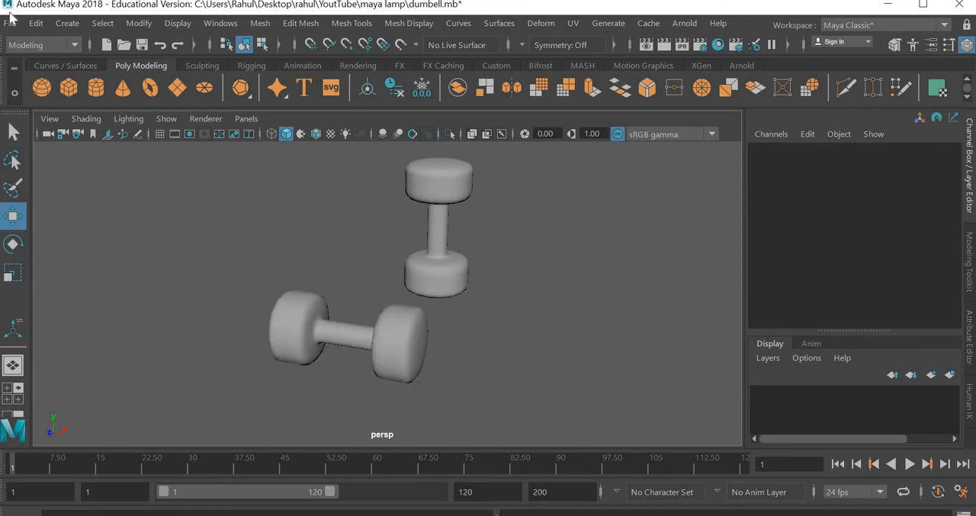
# Start a new untitled scene, discarding the dumbbell scene without saving.
pyautogui.click(11, 23)
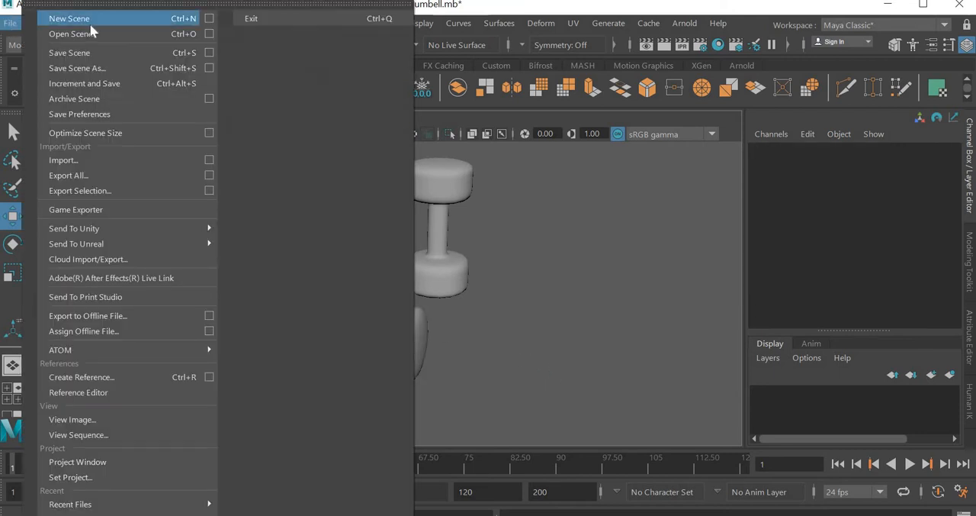
pyautogui.click(68, 18)
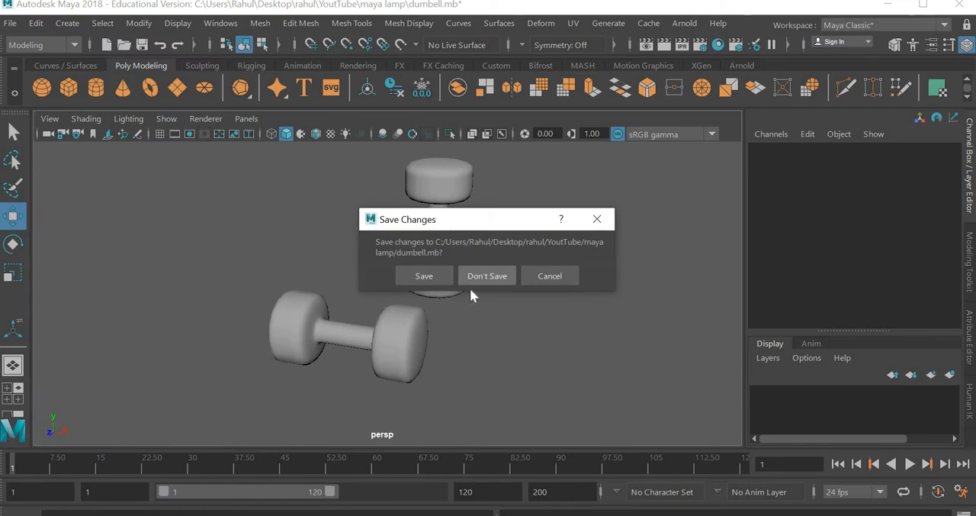
pyautogui.click(486, 274)
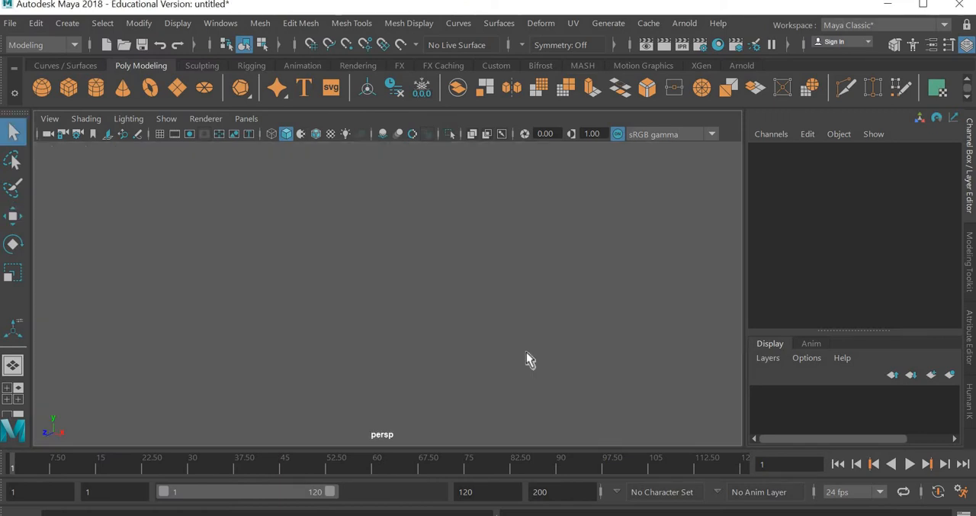
pyautogui.moveTo(180, 122)
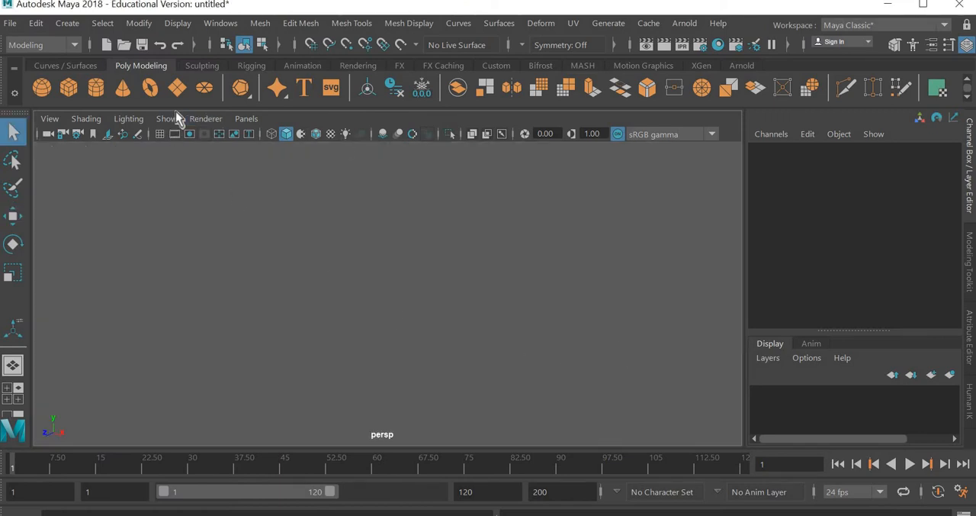
# Show the ground grid in the viewport and drop a default polygon cube at its centre.
pyautogui.click(166, 119)
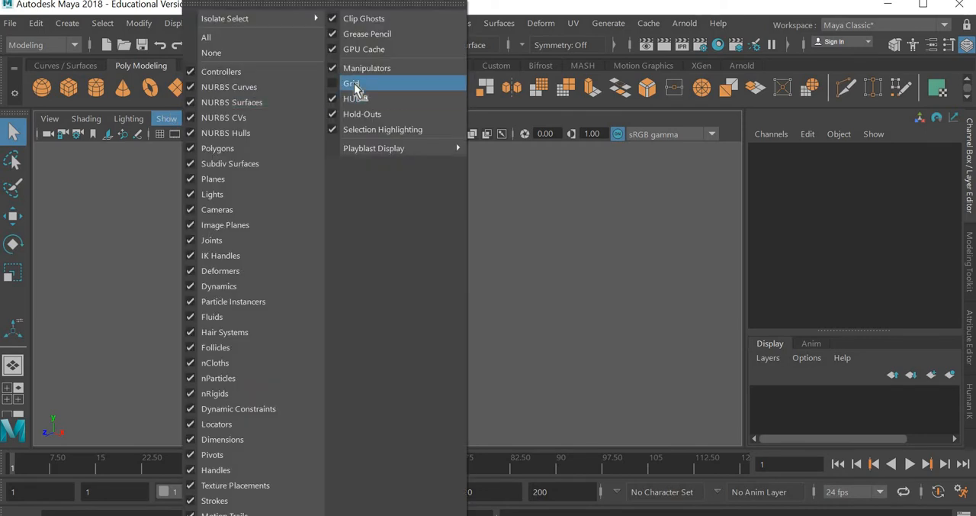
pyautogui.click(351, 82)
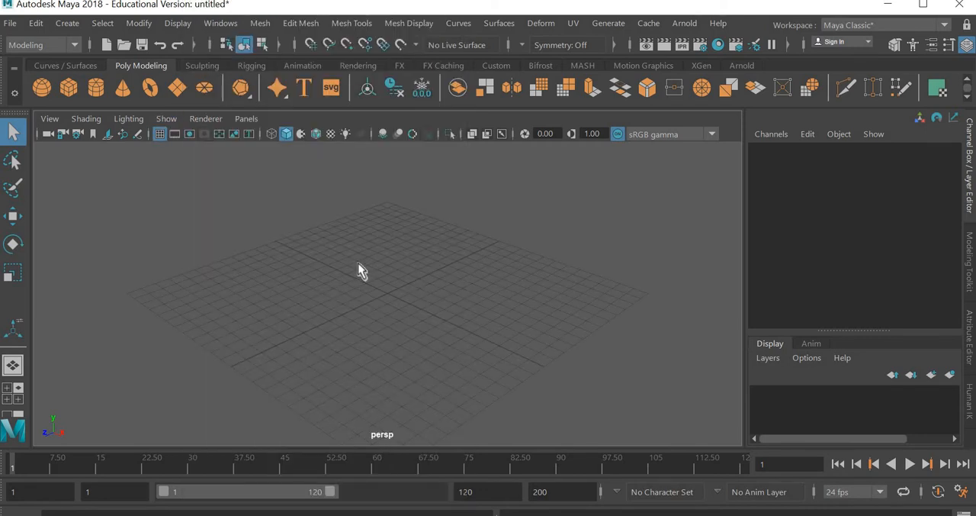
pyautogui.click(42, 87)
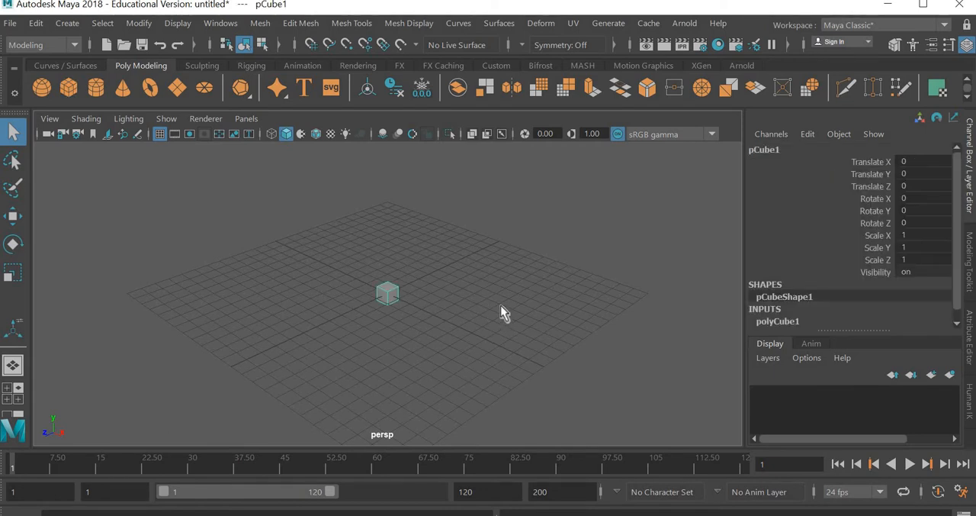
pyautogui.moveTo(381, 257)
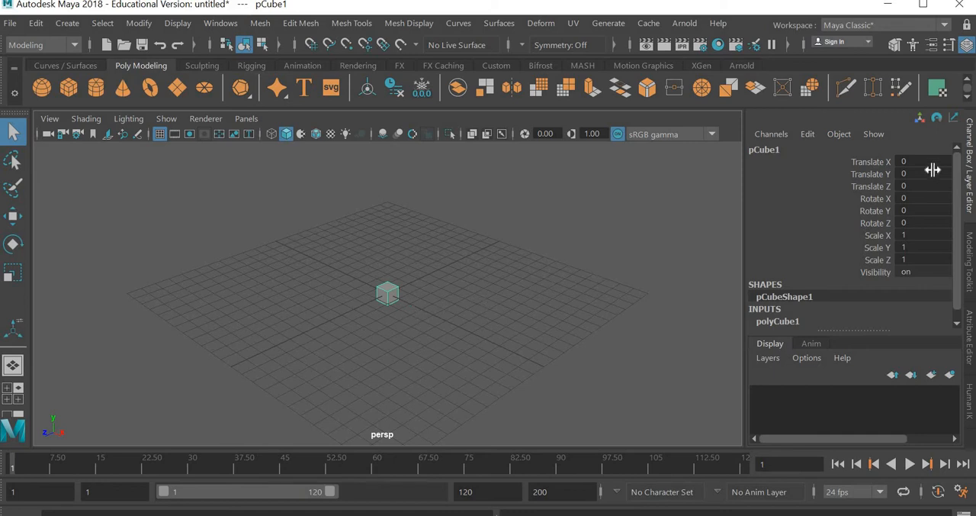
pyautogui.moveTo(888, 173)
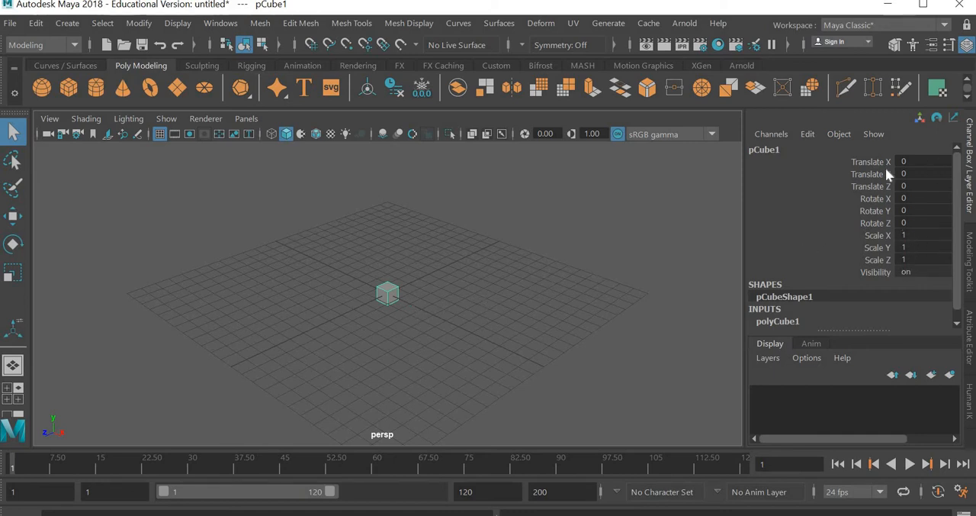
pyautogui.moveTo(912, 222)
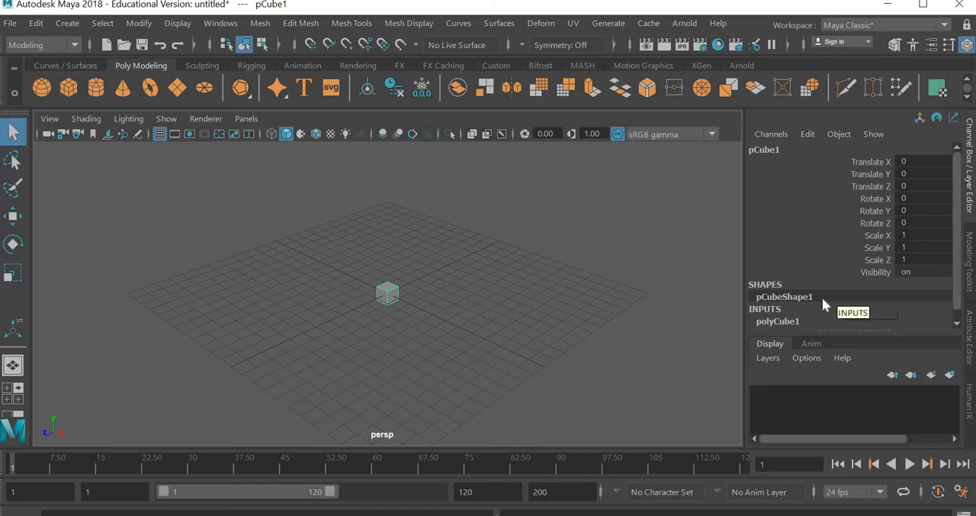
pyautogui.moveTo(963, 292)
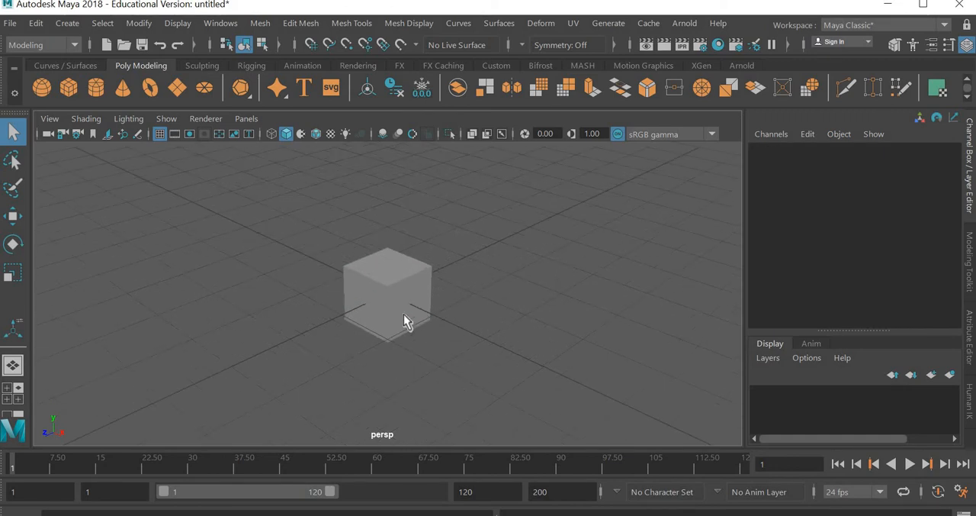
# Select the default cube and orbit the view around it.
pyautogui.click(387, 293)
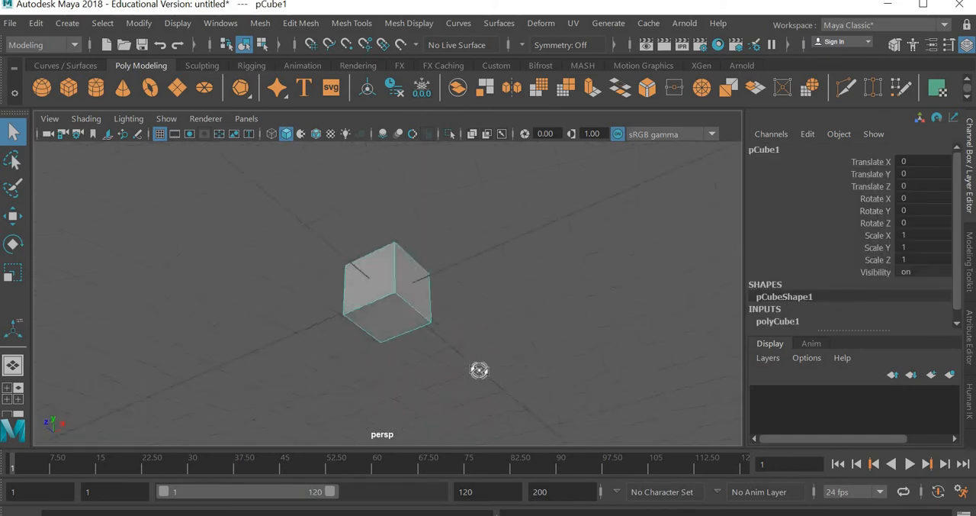
pyautogui.moveTo(479, 369); pyautogui.dragTo(412, 311)
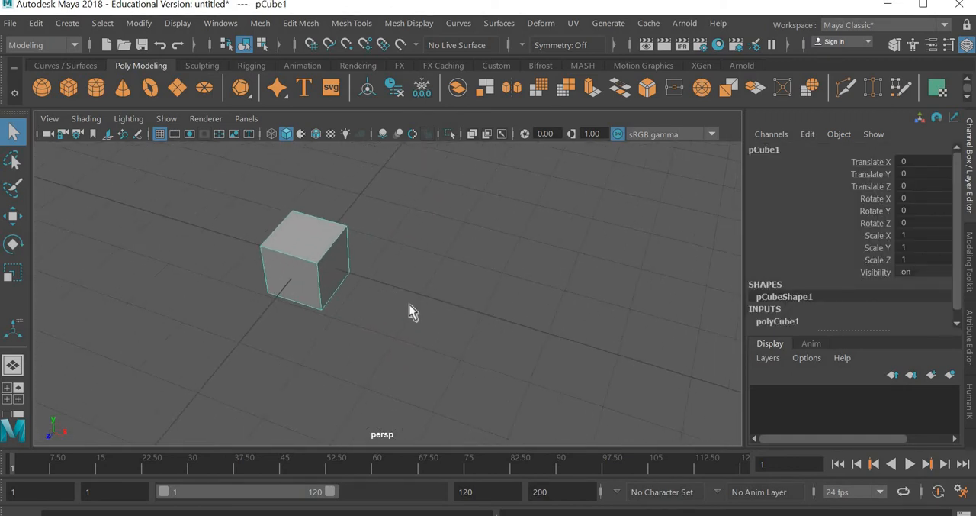
# Reselect pCube1 with Smooth Mesh Preview on and view the rounded, sphere-like cage up close.
pyautogui.click(363, 286)
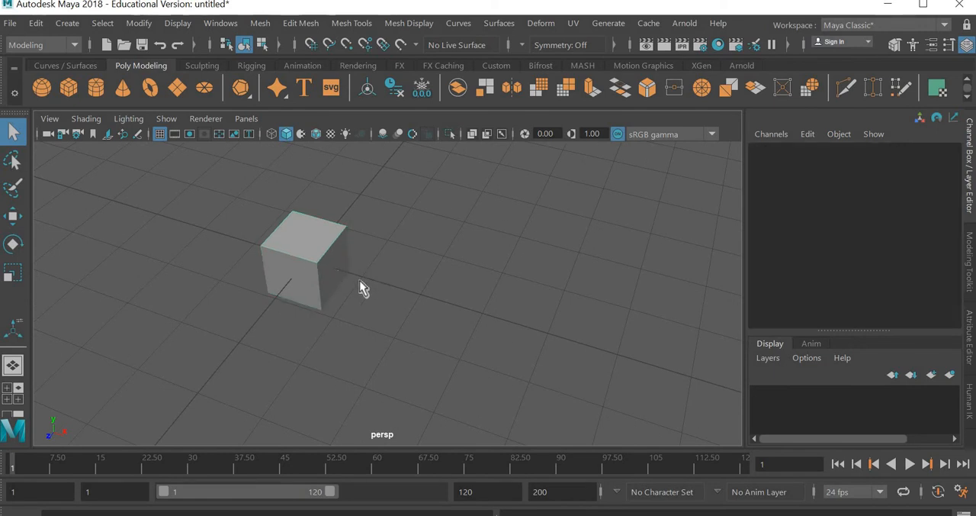
pyautogui.click(305, 259)
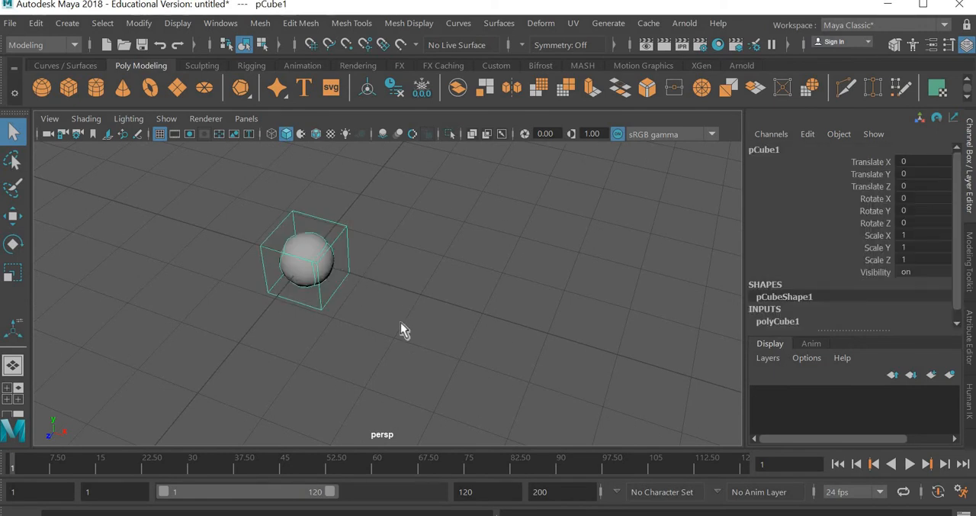
pyautogui.moveTo(404, 329); pyautogui.dragTo(372, 343)
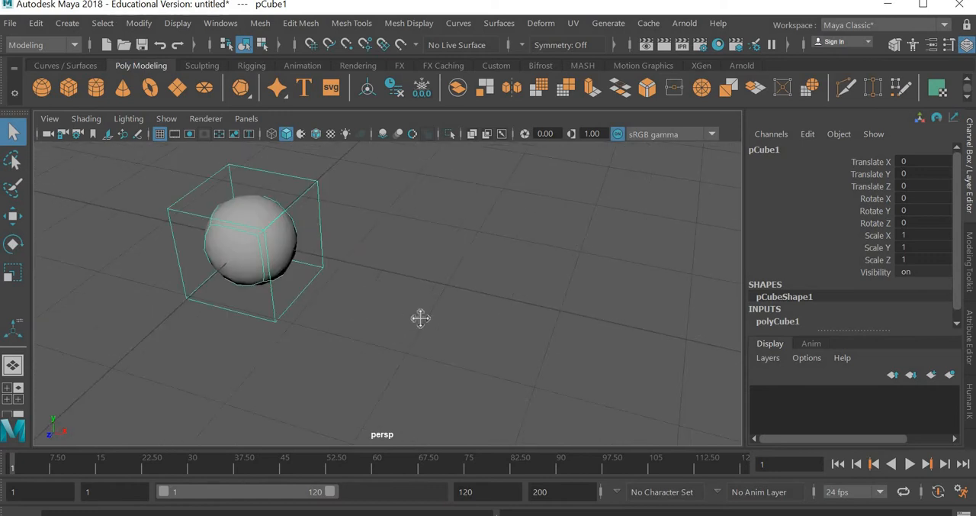
pyautogui.moveTo(420, 317); pyautogui.dragTo(404, 328)
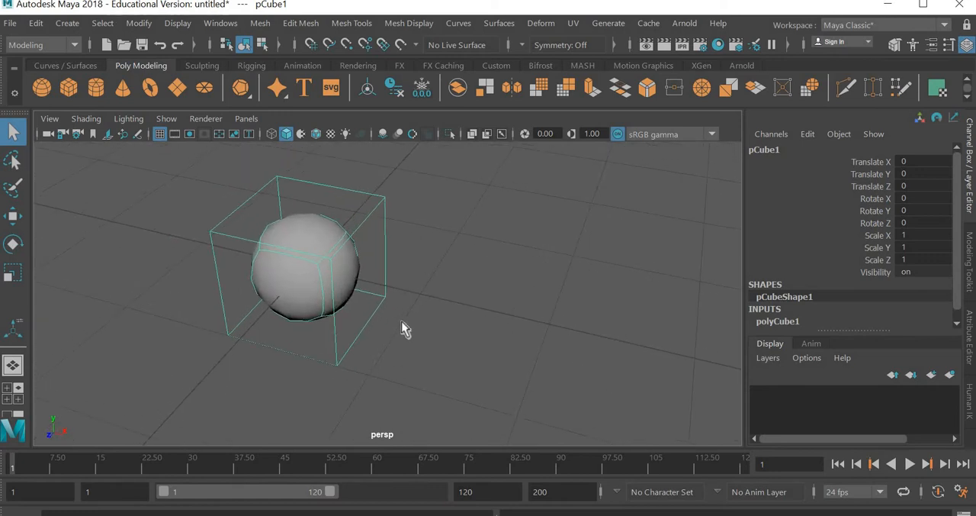
pyautogui.moveTo(404, 328); pyautogui.dragTo(381, 325)
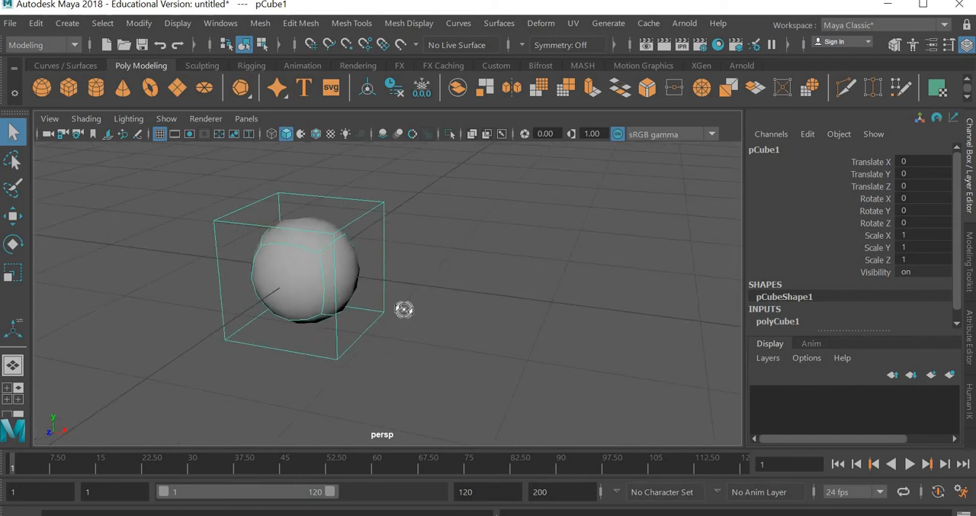
pyautogui.moveTo(405, 317)
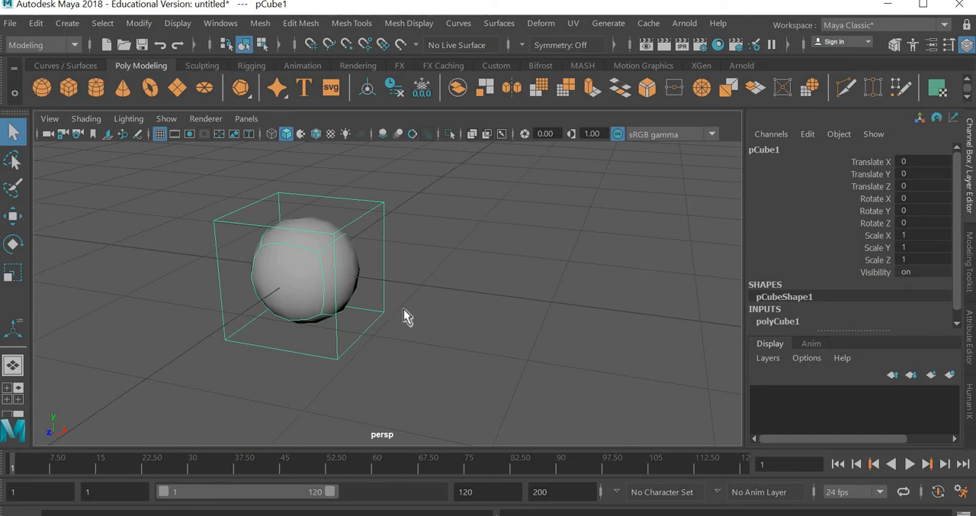
pyautogui.moveTo(363, 251)
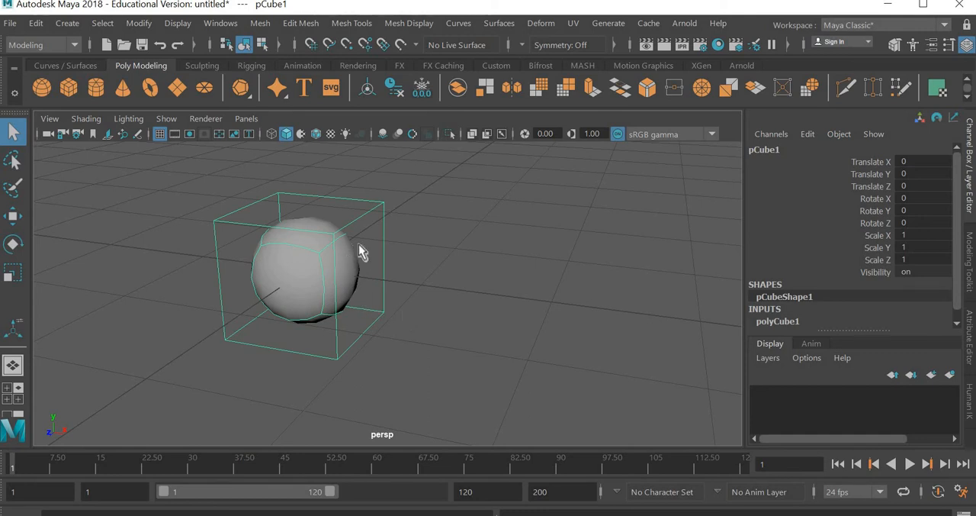
pyautogui.moveTo(427, 195)
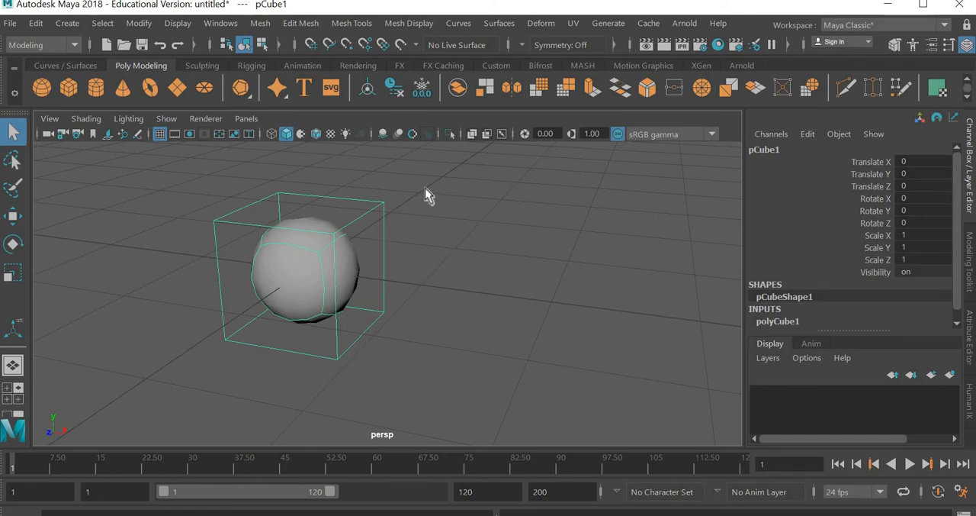
pyautogui.moveTo(366, 287)
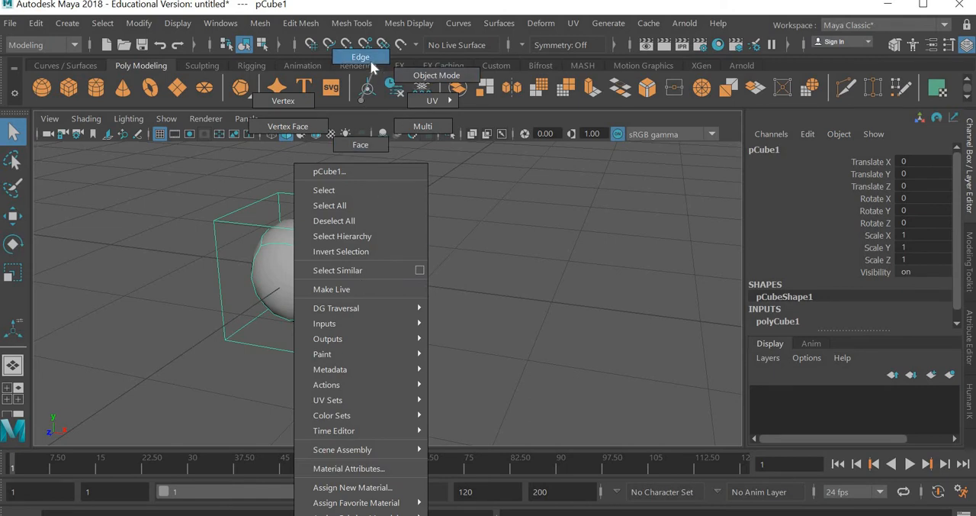
pyautogui.moveTo(284, 100)
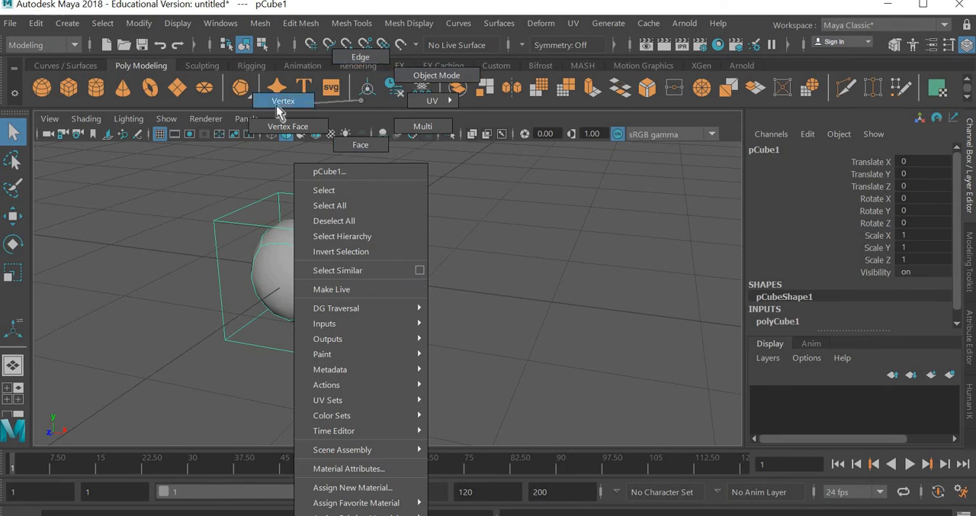
# In vertex mode, pull a corner vertex of the cage outward with Move and put it back.
pyautogui.click(283, 100)
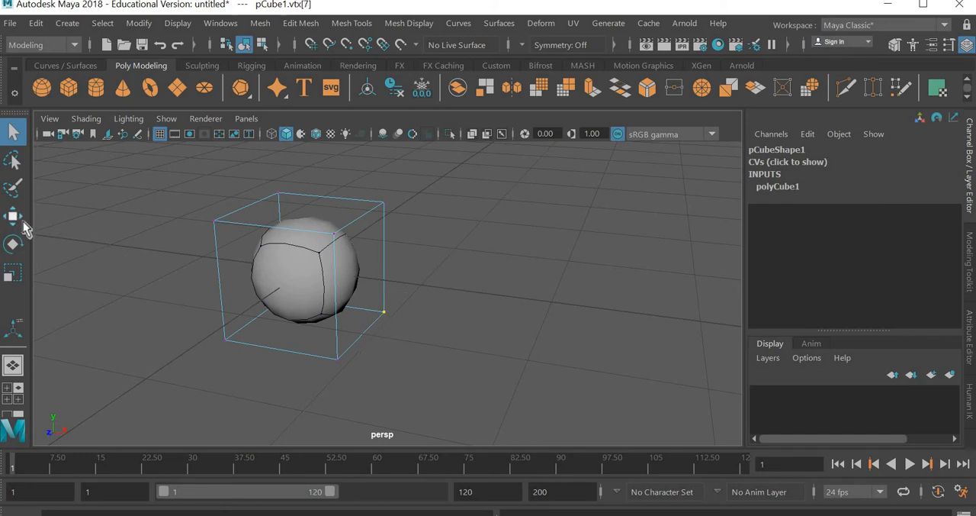
pyautogui.click(13, 216)
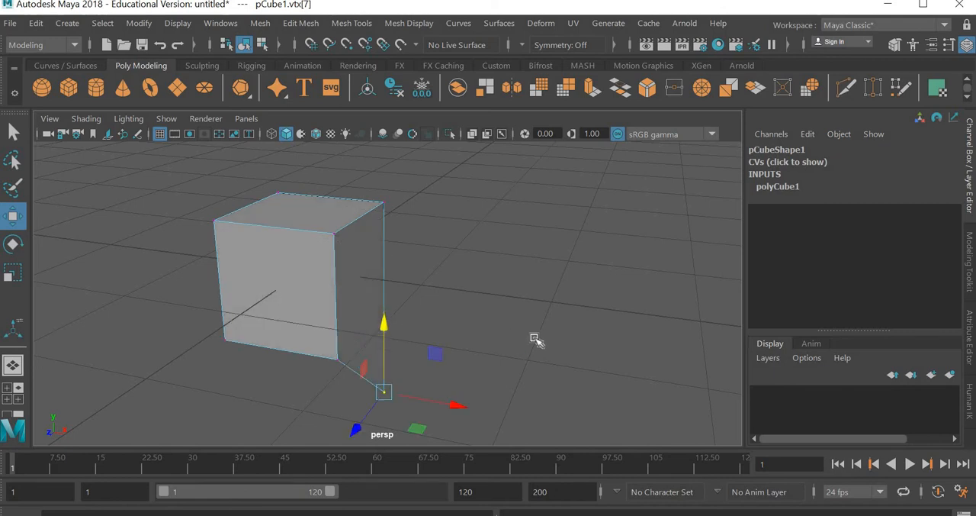
pyautogui.moveTo(534, 339); pyautogui.dragTo(503, 296)
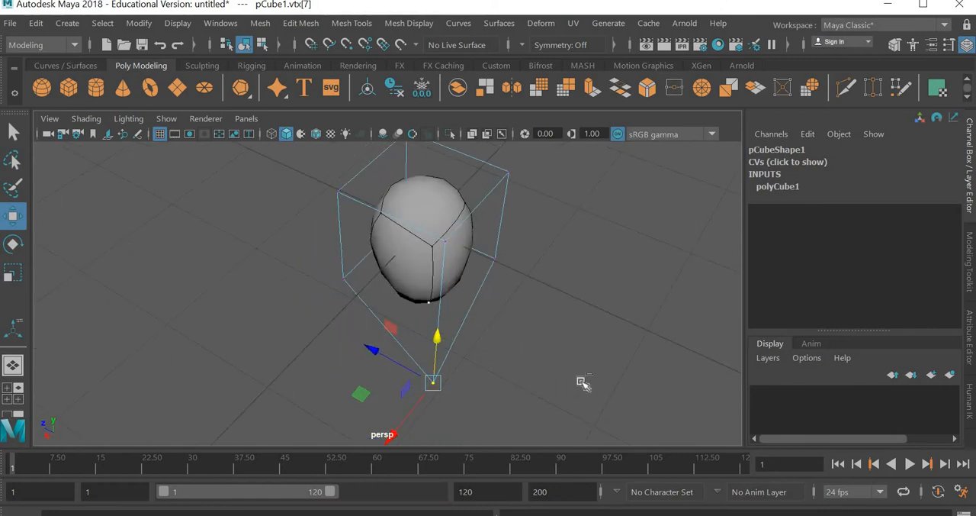
pyautogui.moveTo(582, 384); pyautogui.dragTo(506, 375)
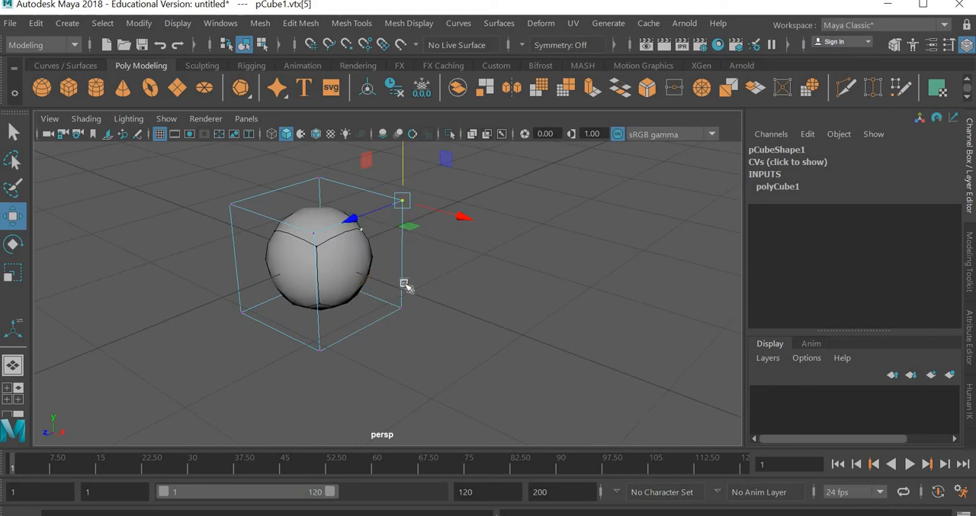
# Switch component modes, stretch the cube's right side face outward and push it back, leaving it selected.
pyautogui.rightClick(403, 286)
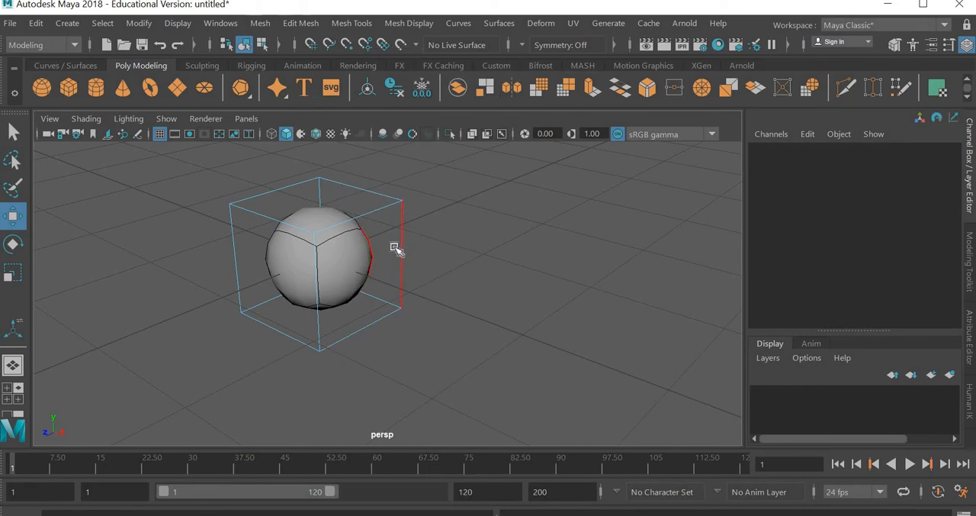
pyautogui.click(393, 250)
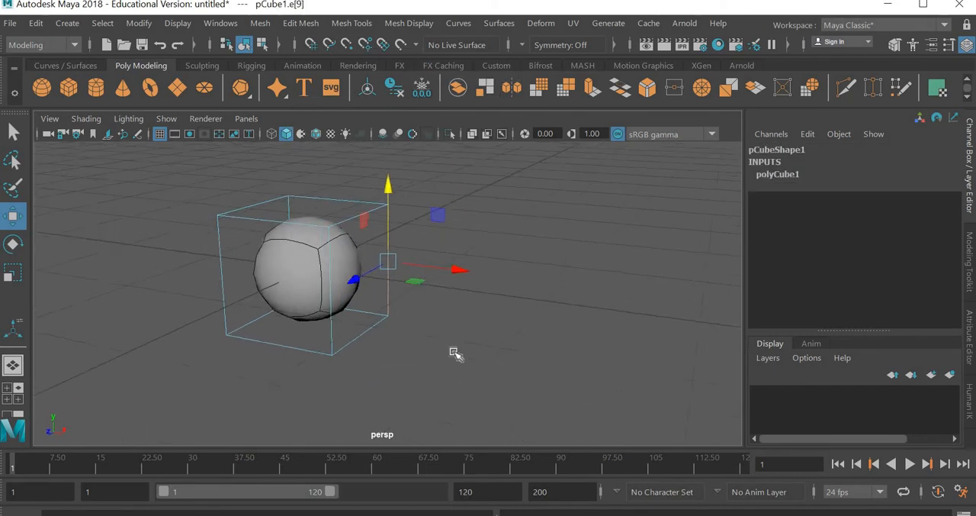
pyautogui.moveTo(455, 352); pyautogui.dragTo(528, 283)
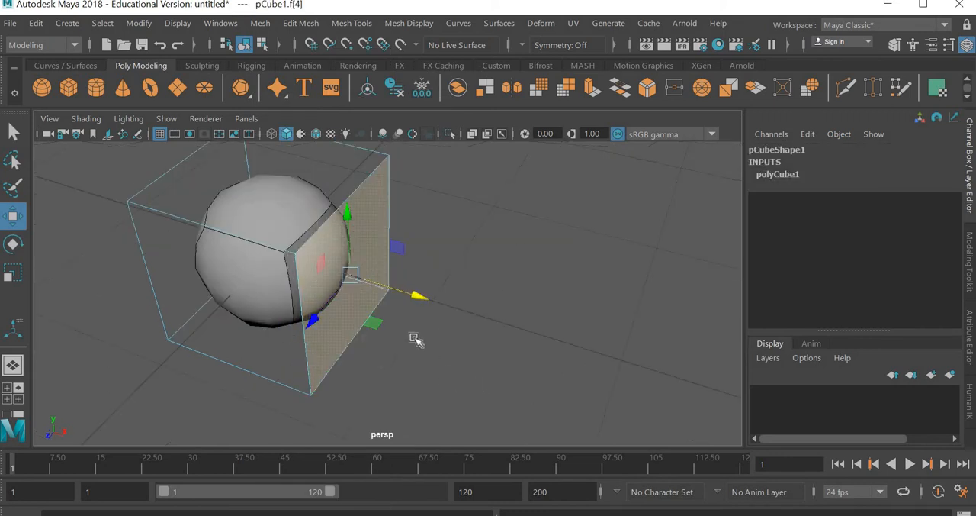
pyautogui.moveTo(415, 339); pyautogui.dragTo(622, 384)
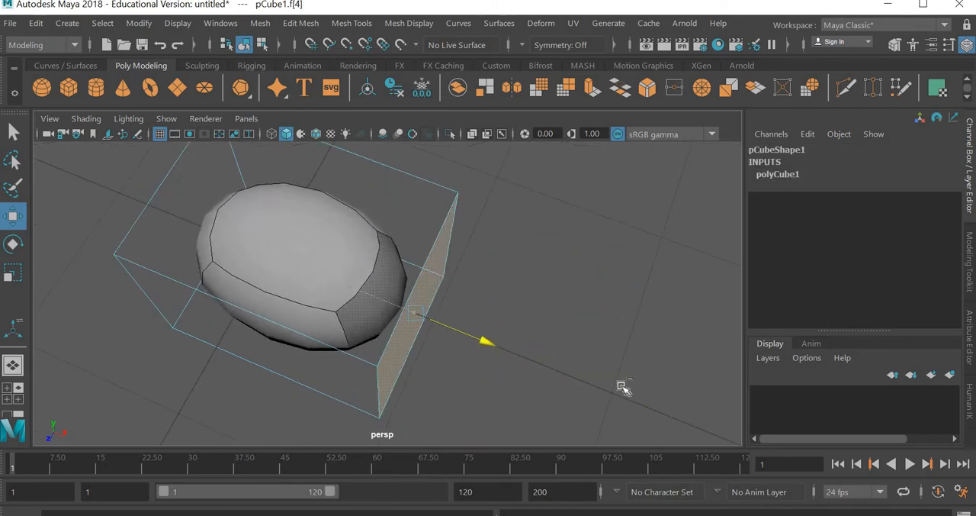
pyautogui.moveTo(622, 387); pyautogui.dragTo(450, 358)
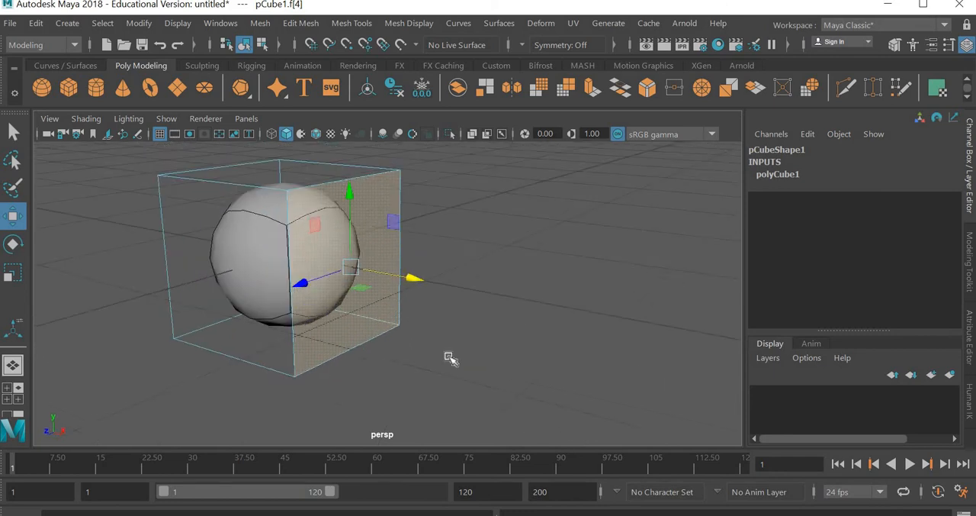
pyautogui.moveTo(450, 359); pyautogui.dragTo(518, 341)
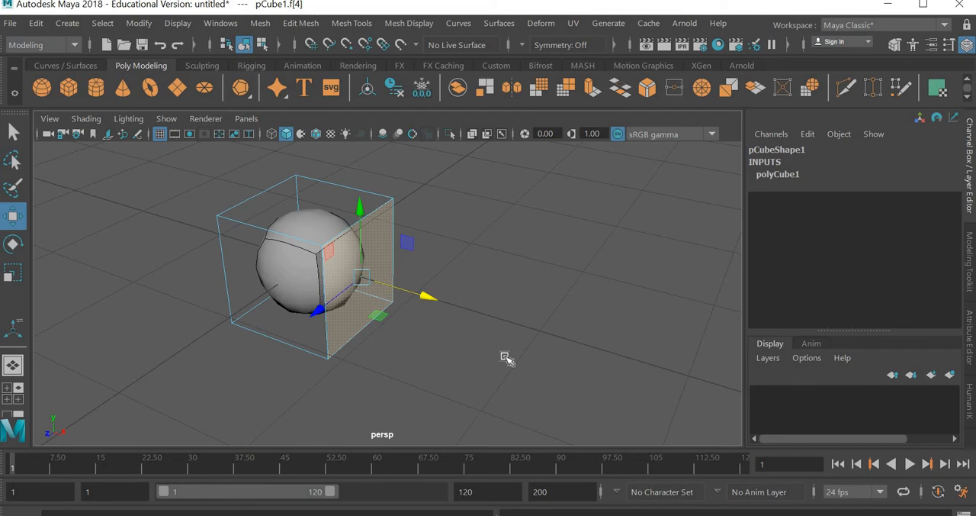
pyautogui.moveTo(511, 354)
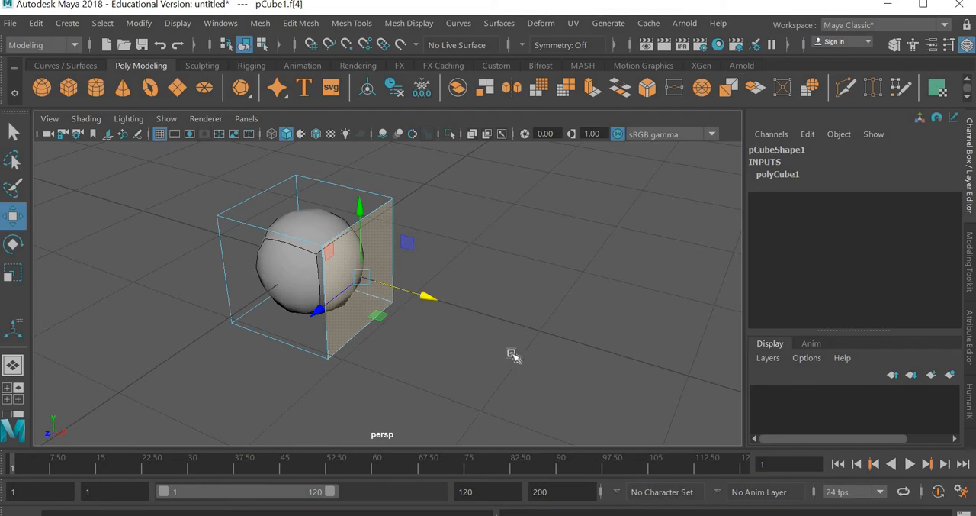
pyautogui.moveTo(373, 262)
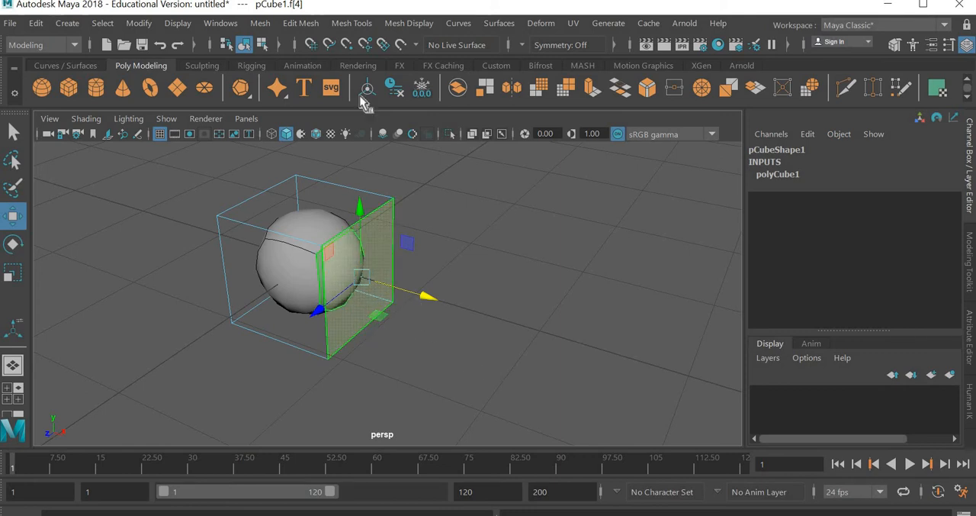
# Extrude the selected side face with Edit Mesh > Extrude and ready the Move tool on it.
pyautogui.click(300, 22)
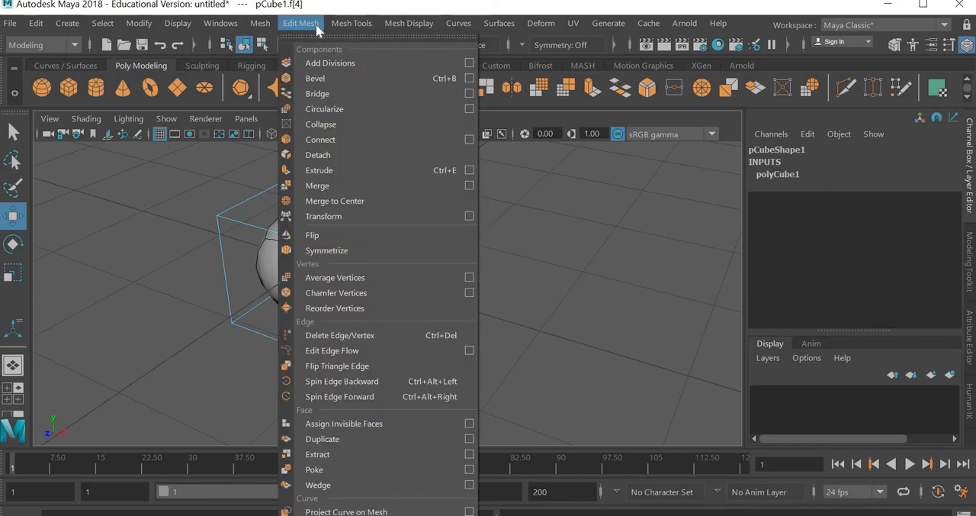
pyautogui.moveTo(328, 170)
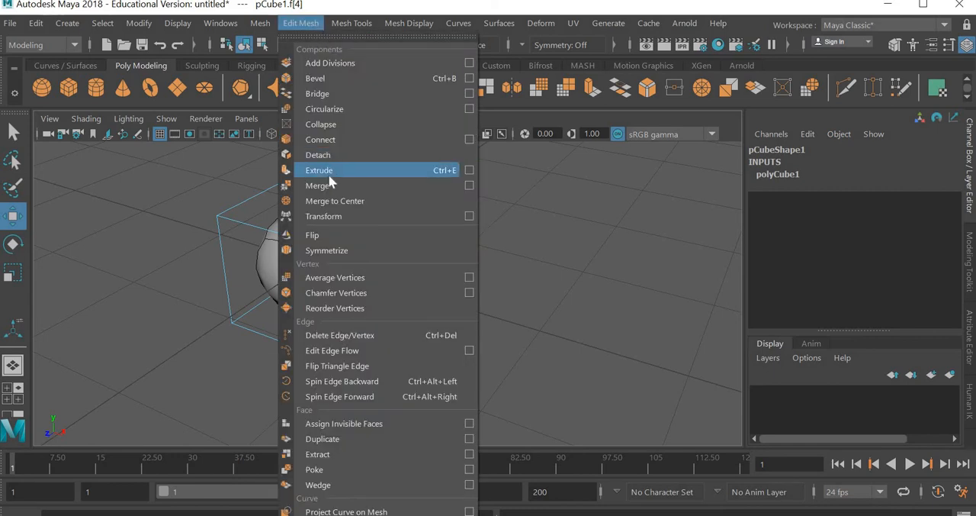
pyautogui.click(319, 169)
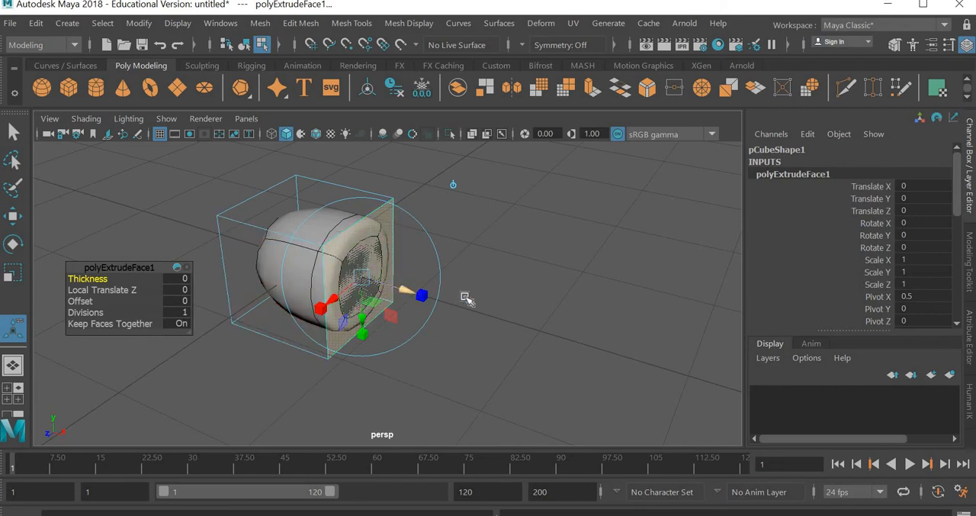
pyautogui.moveTo(421, 296); pyautogui.dragTo(517, 323)
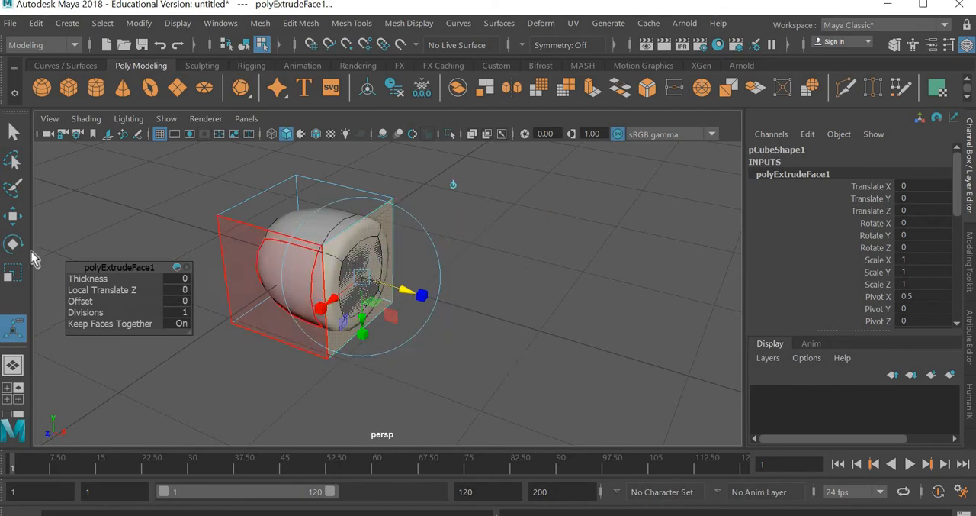
pyautogui.click(479, 382)
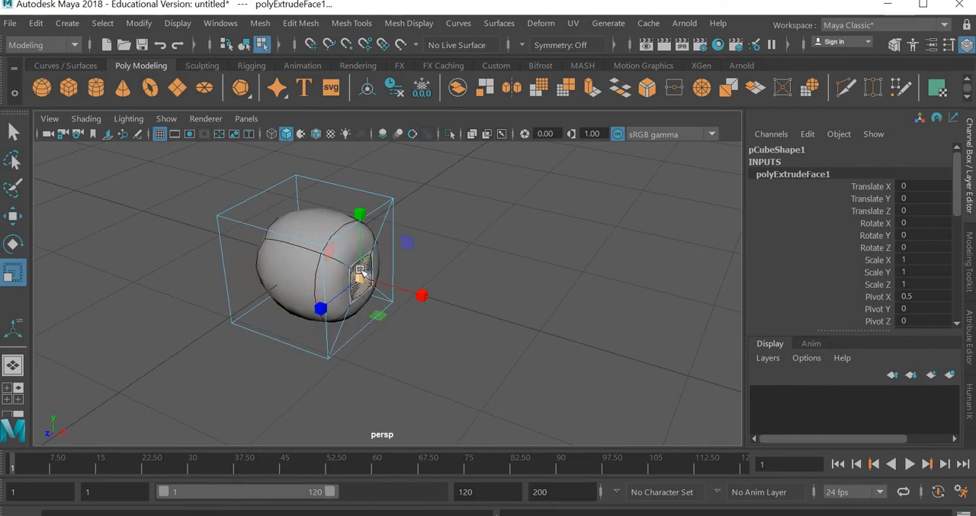
pyautogui.moveTo(382, 287)
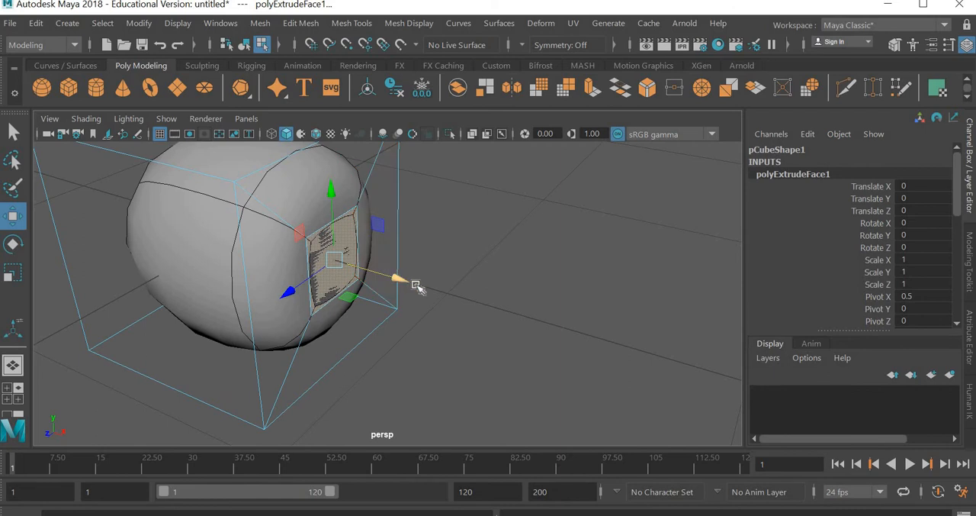
# Pull the face out and back, then extrude a narrower neck and draw it out into the handle bar.
pyautogui.moveTo(415, 287); pyautogui.dragTo(582, 339)
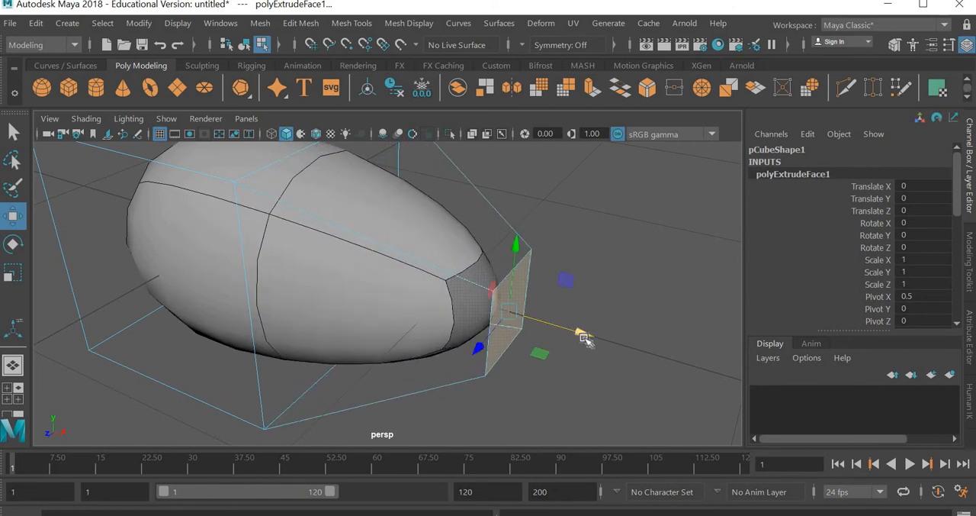
pyautogui.moveTo(583, 339); pyautogui.dragTo(549, 339)
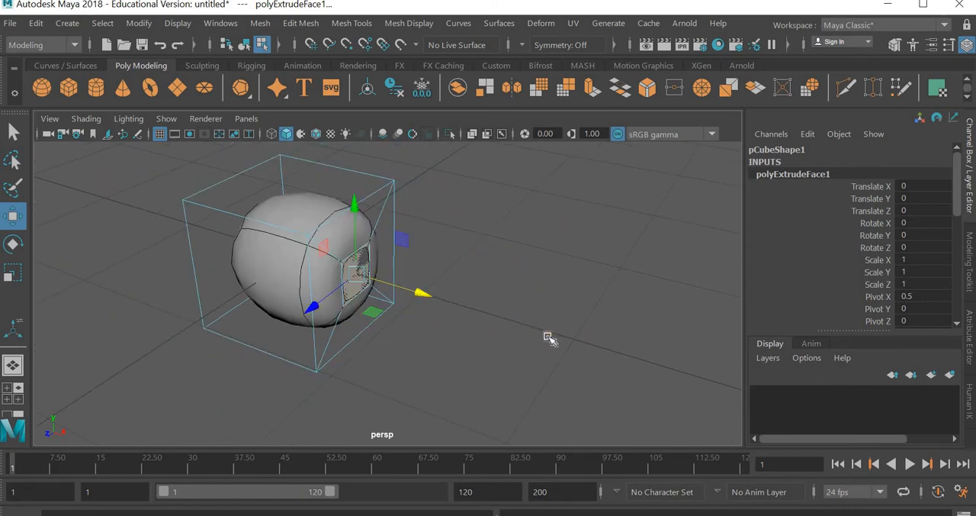
pyautogui.moveTo(427, 298)
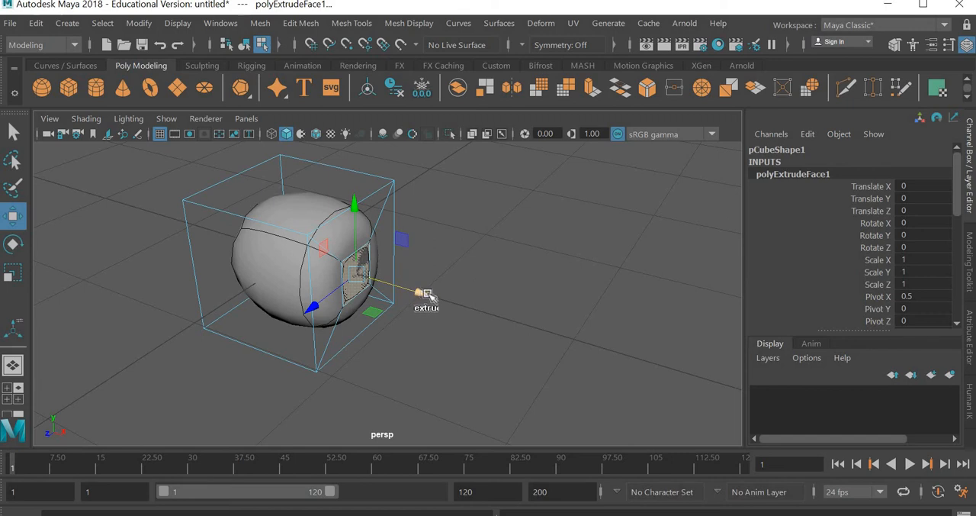
pyautogui.moveTo(427, 292); pyautogui.dragTo(506, 317)
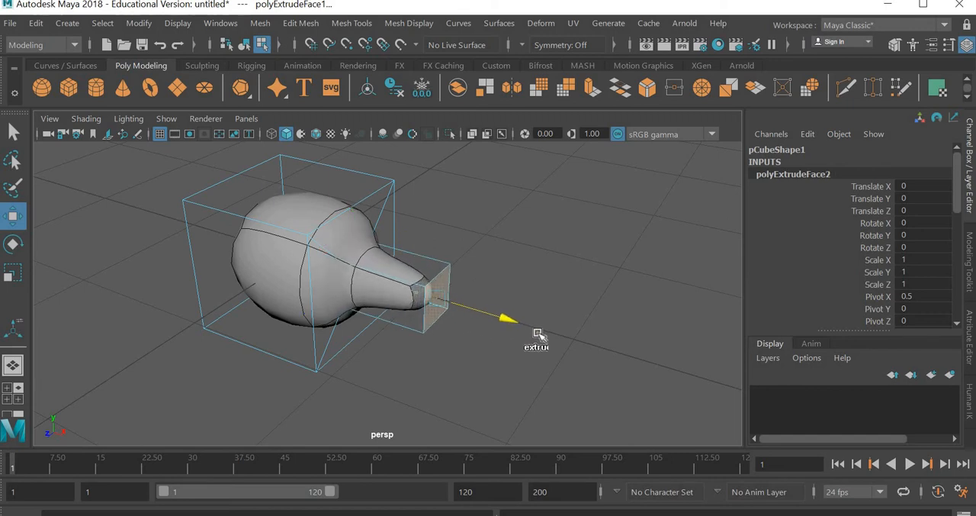
pyautogui.moveTo(506, 319); pyautogui.dragTo(564, 344)
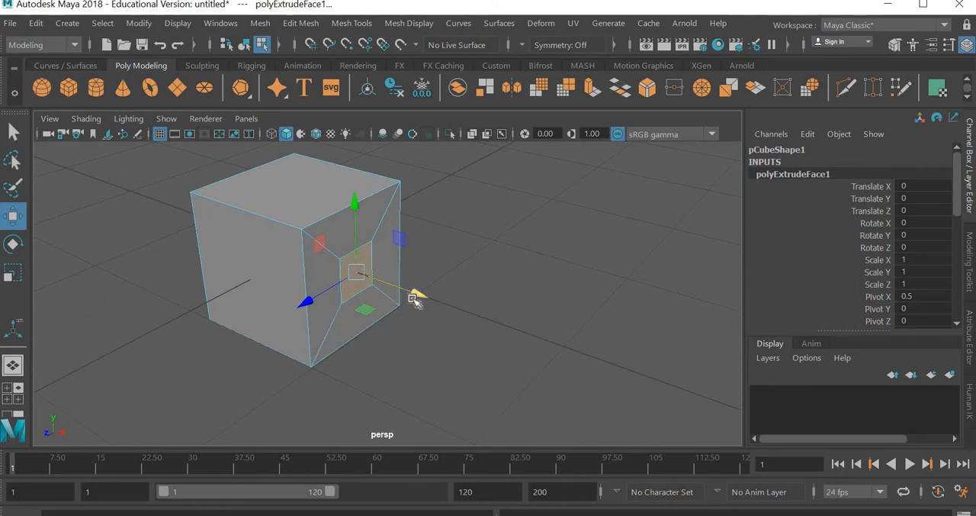
pyautogui.moveTo(415, 298)
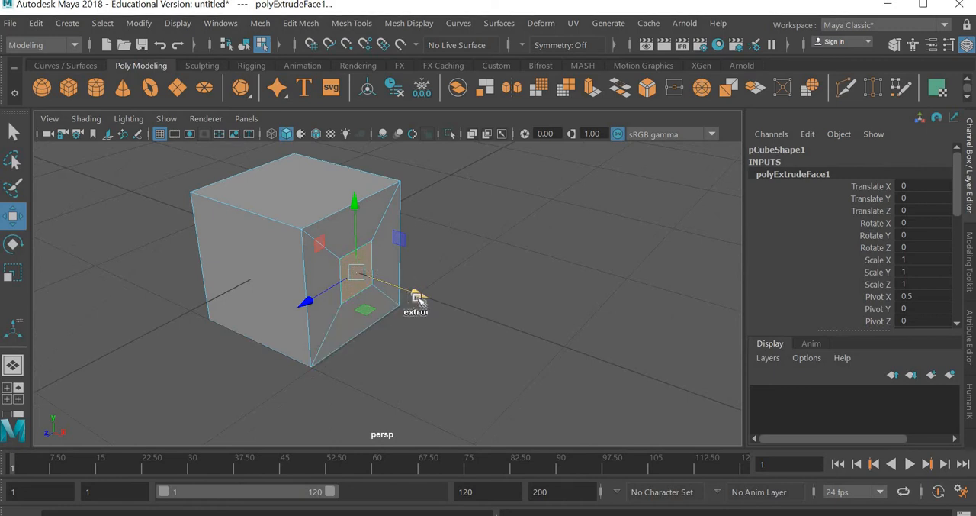
pyautogui.moveTo(390, 287); pyautogui.dragTo(526, 332)
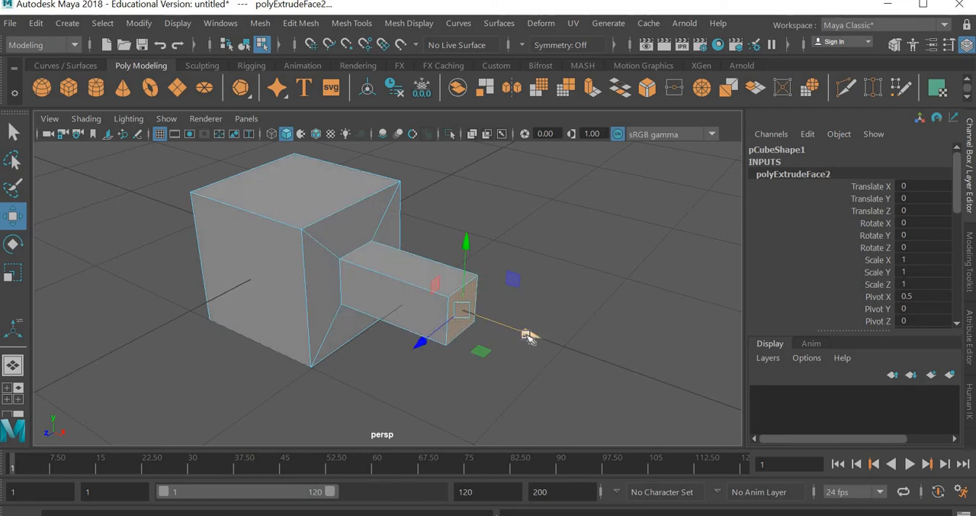
pyautogui.moveTo(509, 332)
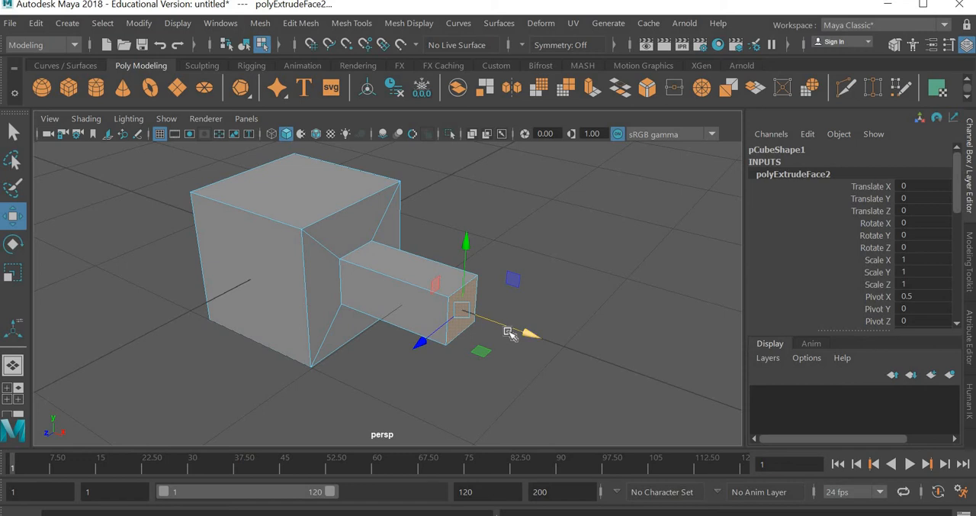
pyautogui.moveTo(540, 351)
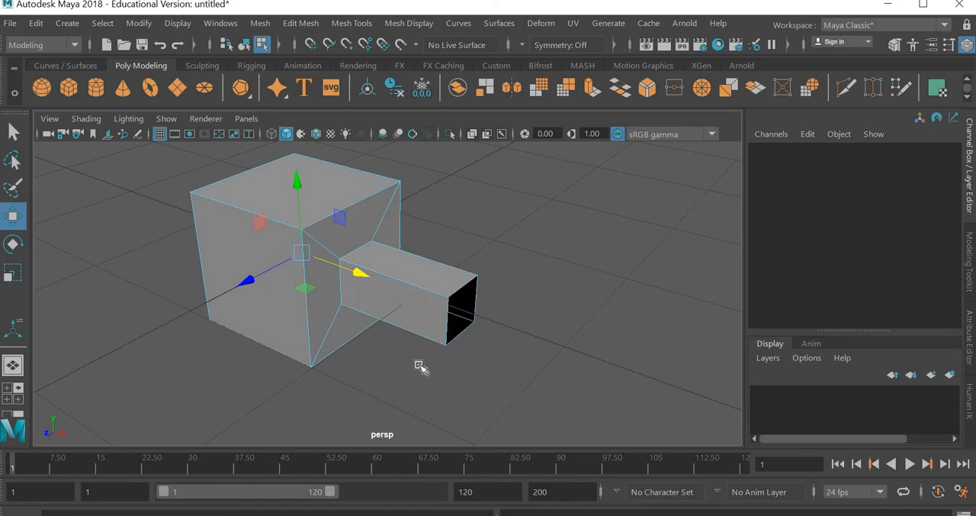
# Orbit the view around the open-ended half dumbbell.
pyautogui.moveTo(421, 366); pyautogui.dragTo(418, 369)
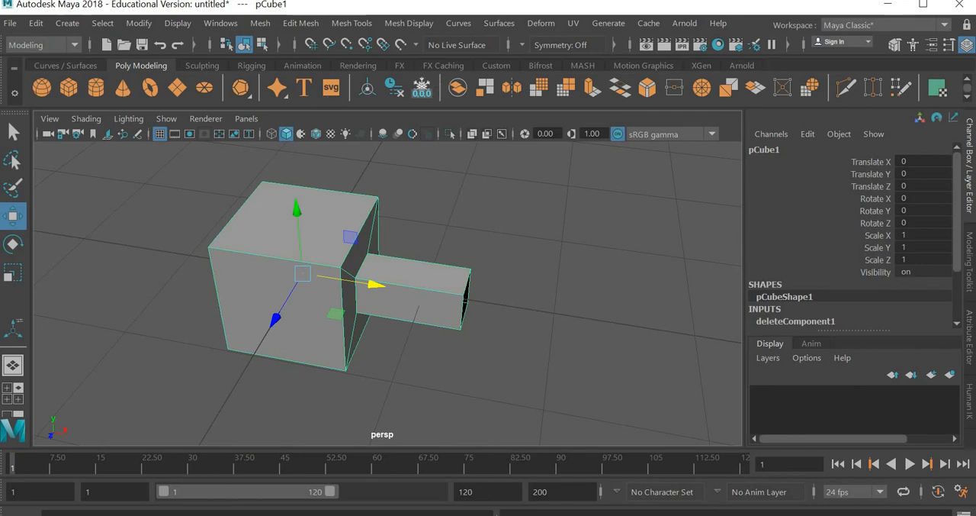
# Duplicate Special the half as an instance with Scale X -1 to create its mirrored copy.
pyautogui.click(35, 23)
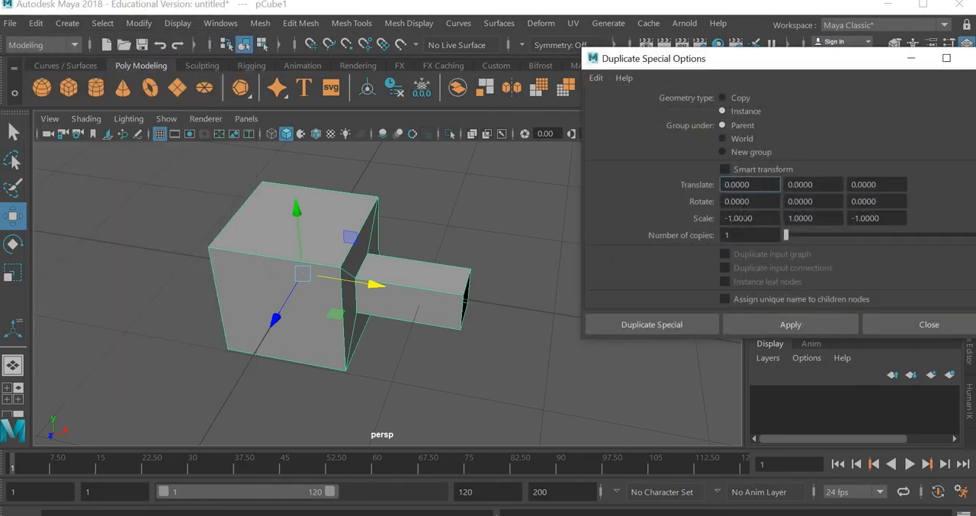
pyautogui.tripleClick(751, 218)
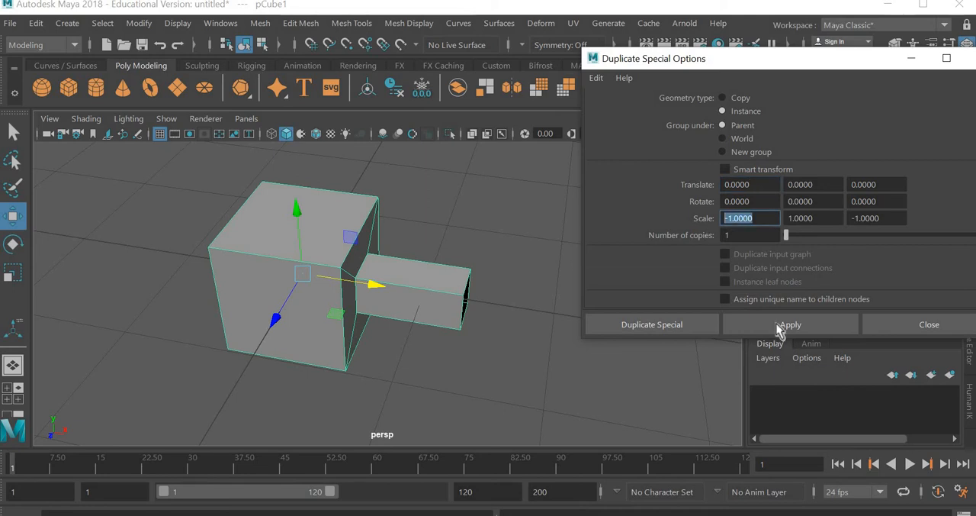
pyautogui.click(790, 325)
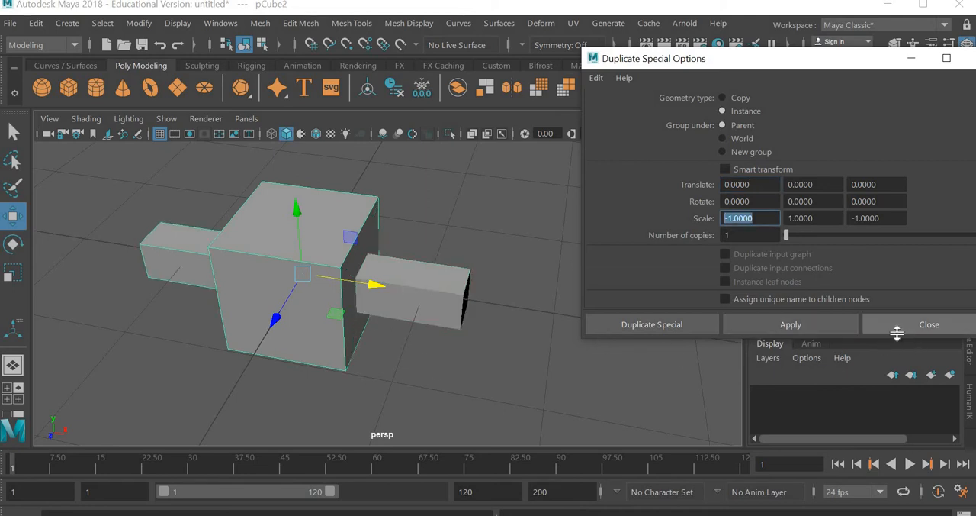
pyautogui.click(652, 324)
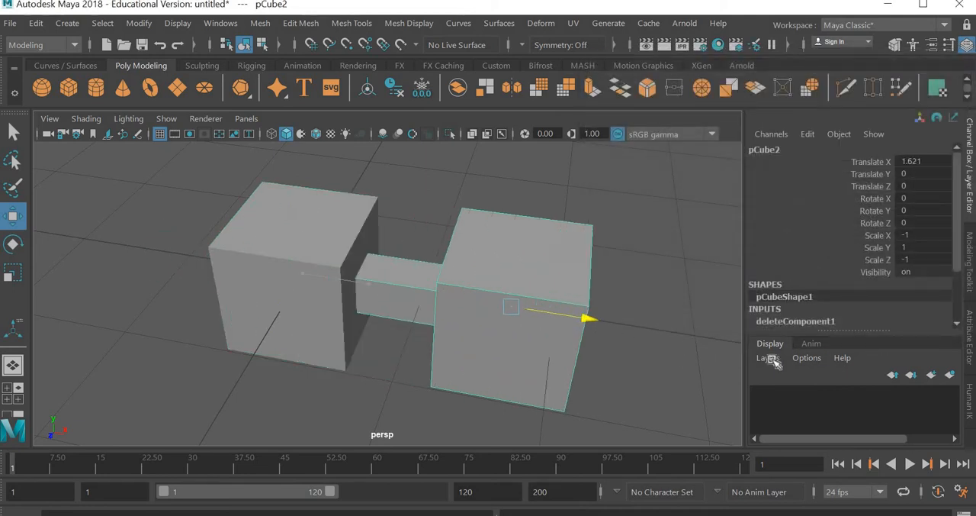
# Slide the mirrored copy along X to join the halves into one dumbbell and select the original half.
pyautogui.moveTo(587, 318); pyautogui.dragTo(732, 339)
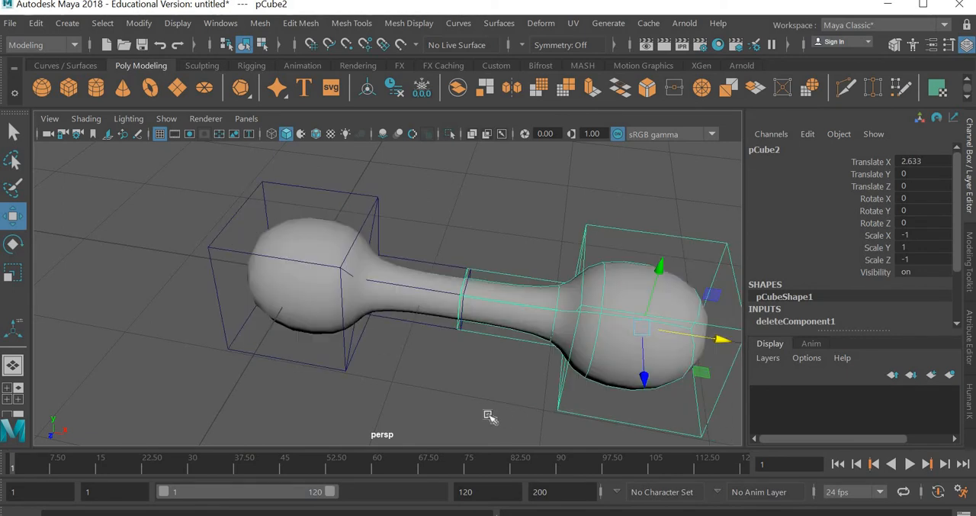
pyautogui.moveTo(489, 417); pyautogui.dragTo(426, 363)
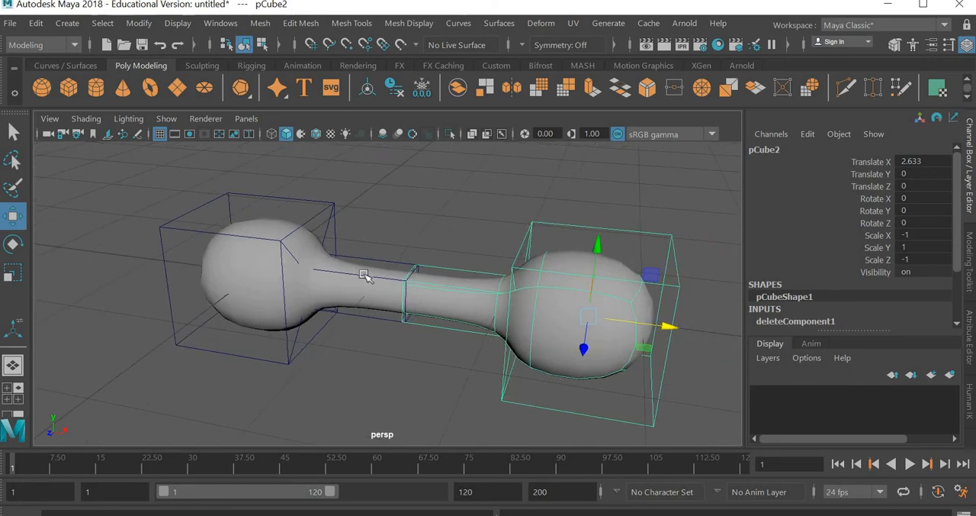
pyautogui.click(260, 290)
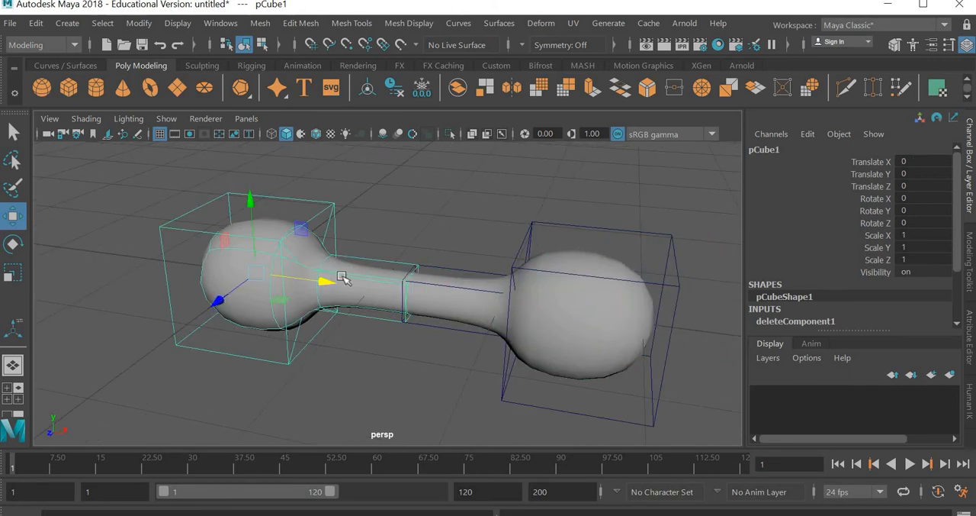
pyautogui.rightClick(344, 278)
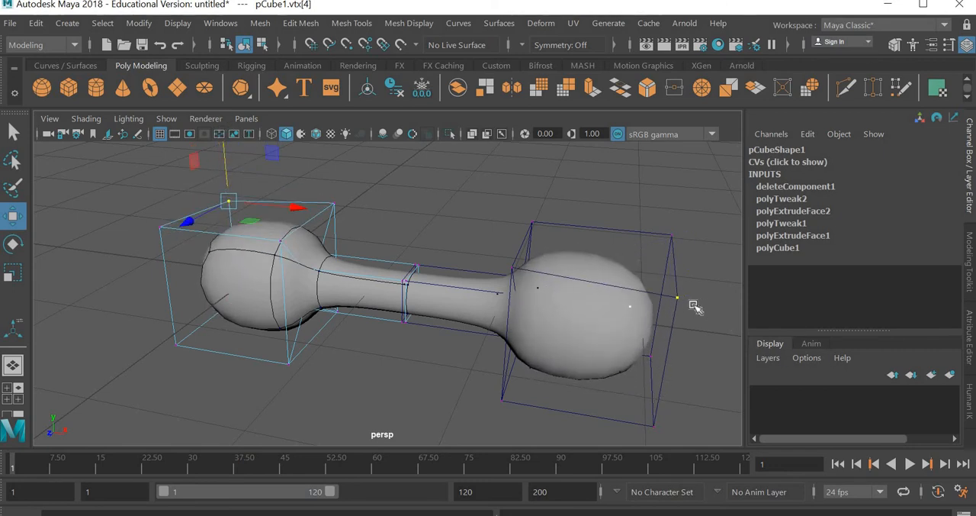
pyautogui.click(374, 395)
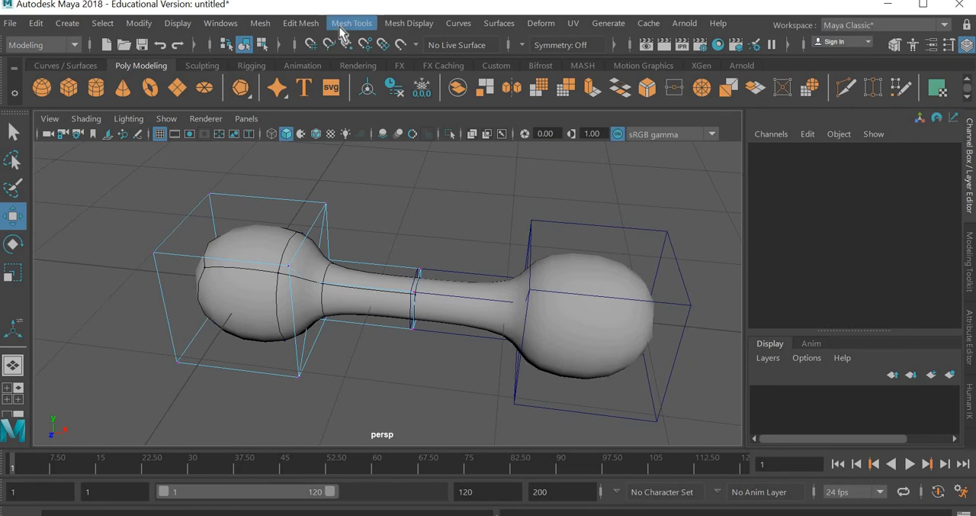
# Start Mesh Tools > Insert Edge Loop and turn the view to face the left weight and bar.
pyautogui.click(351, 22)
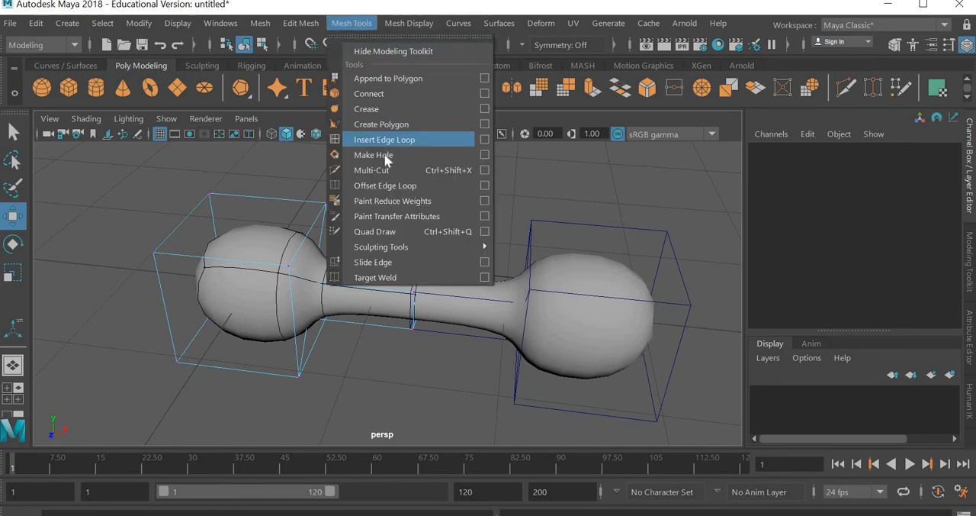
pyautogui.moveTo(382, 155)
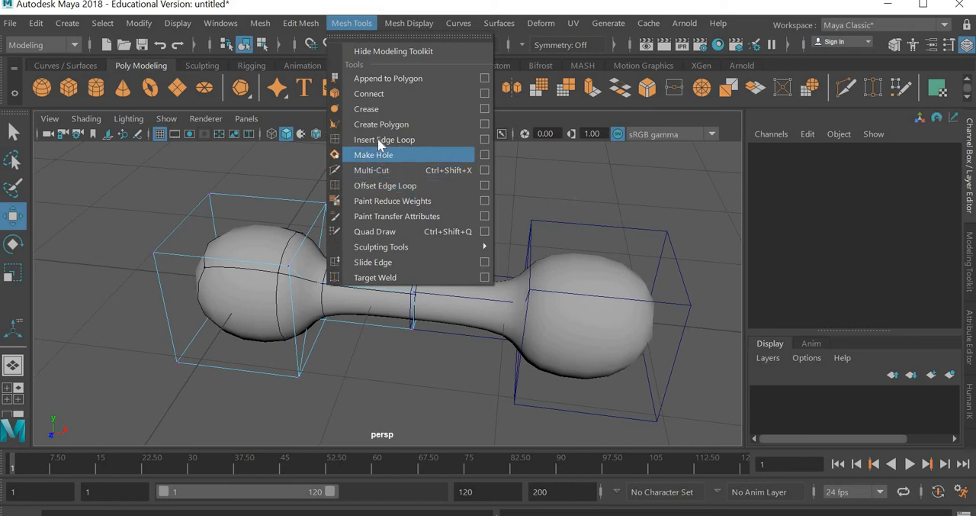
pyautogui.click(384, 140)
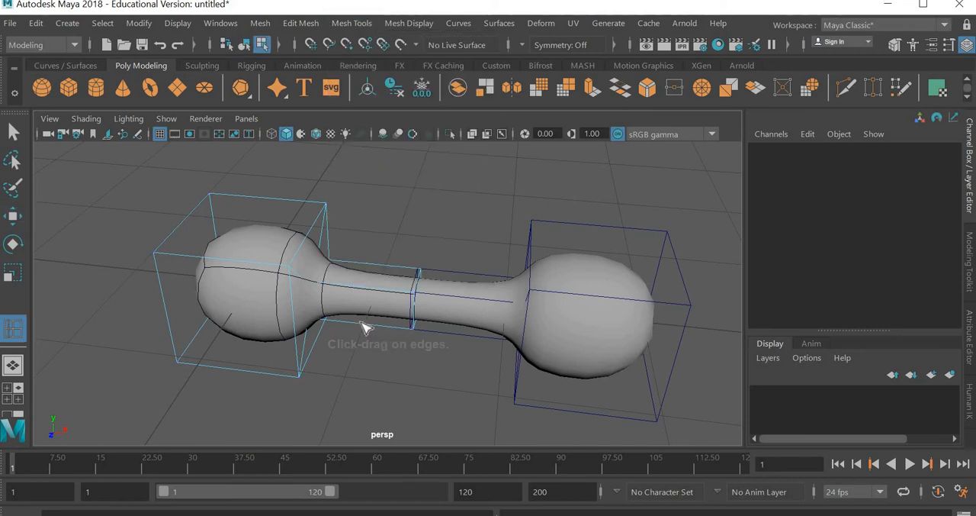
pyautogui.moveTo(349, 288)
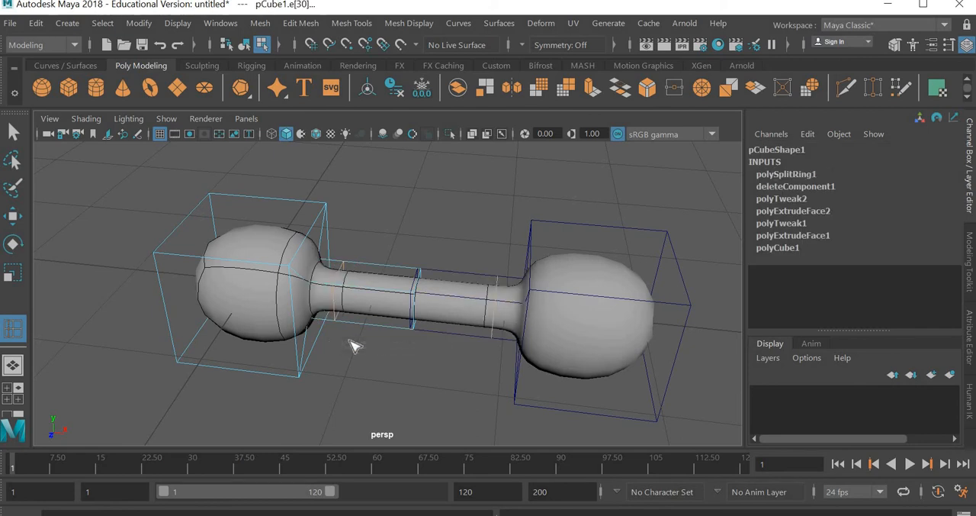
pyautogui.moveTo(313, 296)
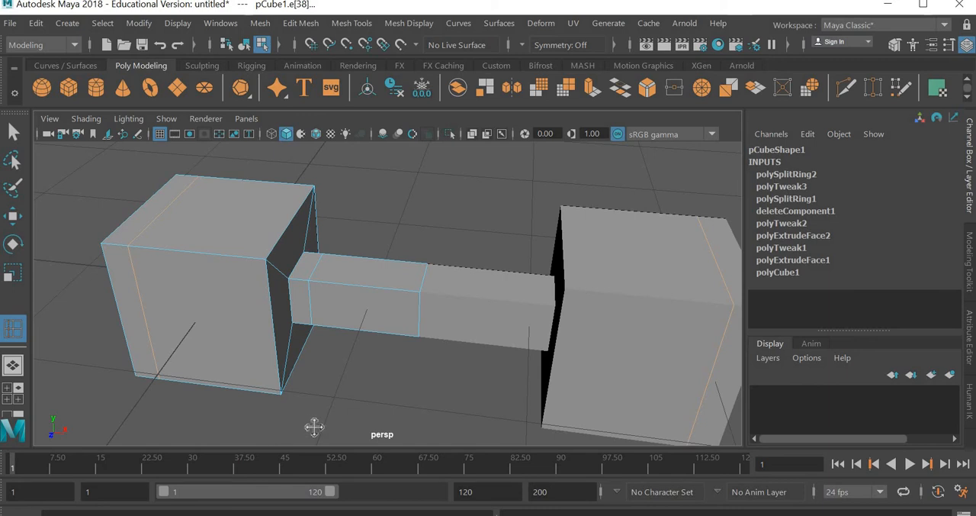
pyautogui.moveTo(381, 305); pyautogui.dragTo(381, 236)
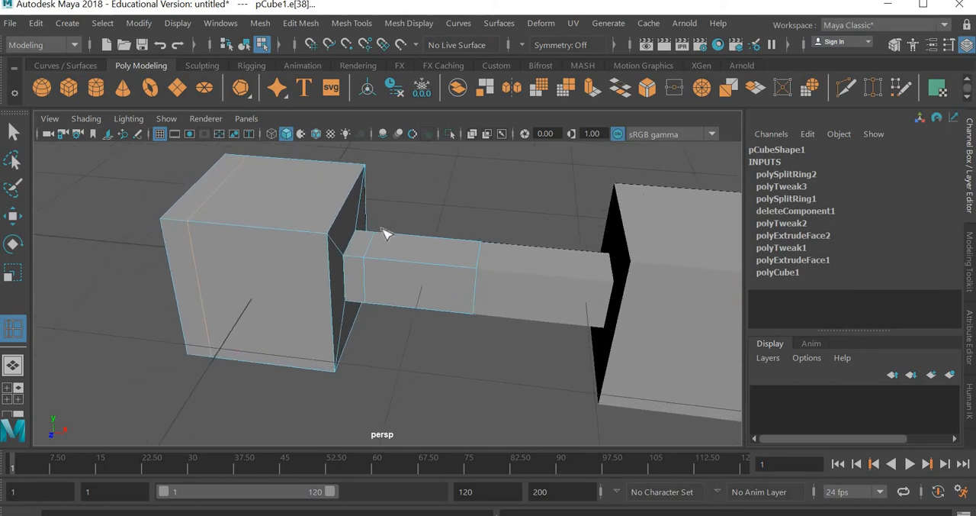
pyautogui.moveTo(393, 222)
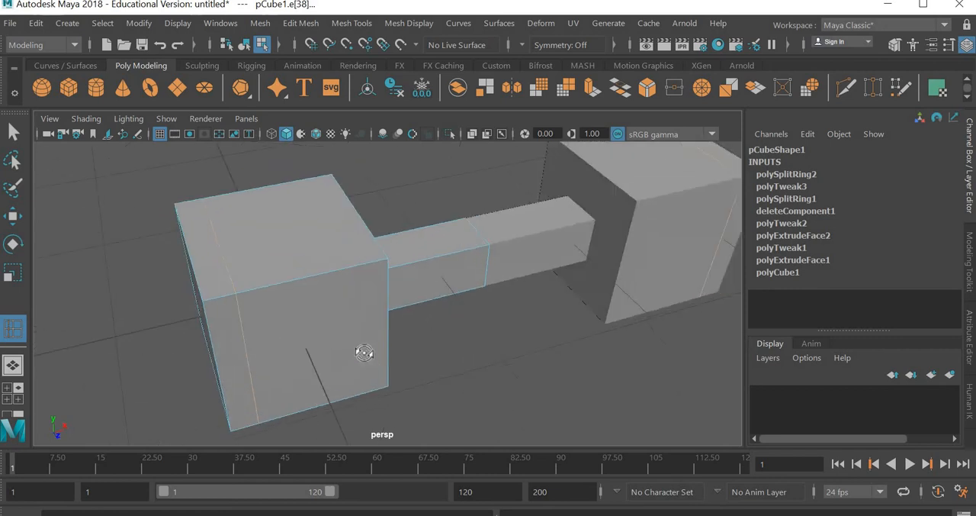
pyautogui.moveTo(363, 353); pyautogui.dragTo(247, 350)
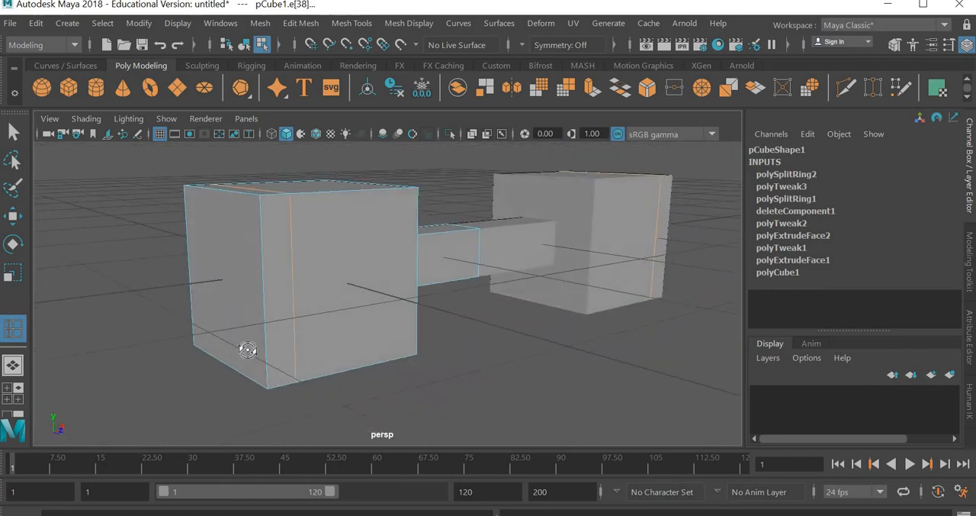
pyautogui.moveTo(247, 351); pyautogui.dragTo(263, 358)
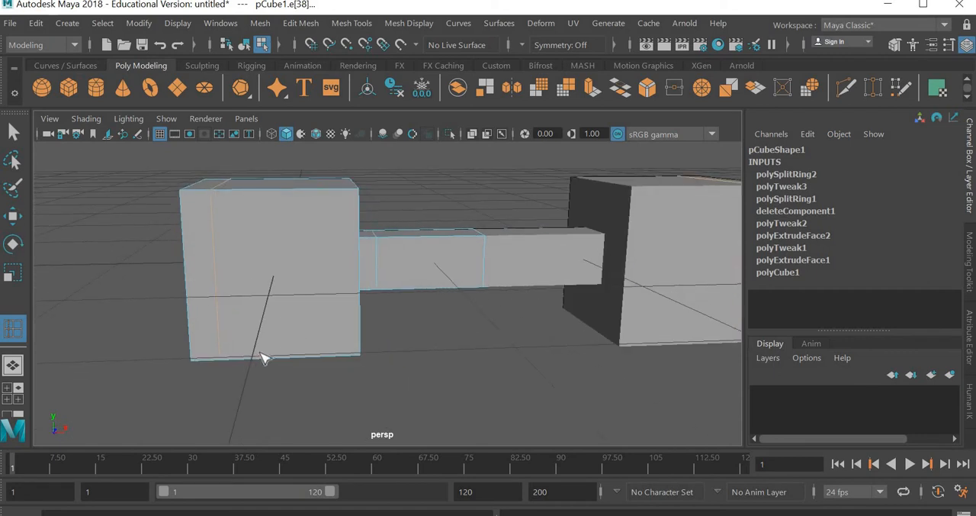
# With smooth preview on, insert an edge loop near the weight's end and check it from several angles.
pyautogui.press('3')
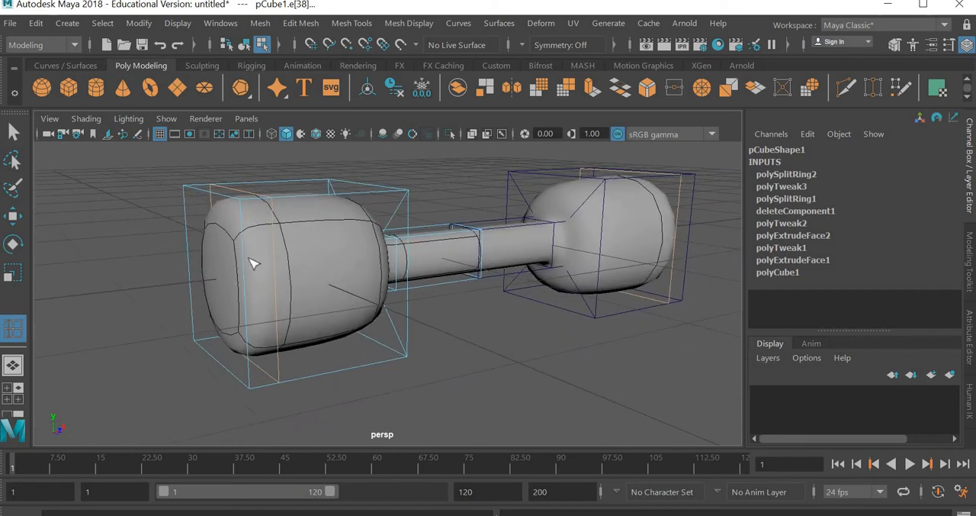
pyautogui.moveTo(256, 262); pyautogui.dragTo(344, 332)
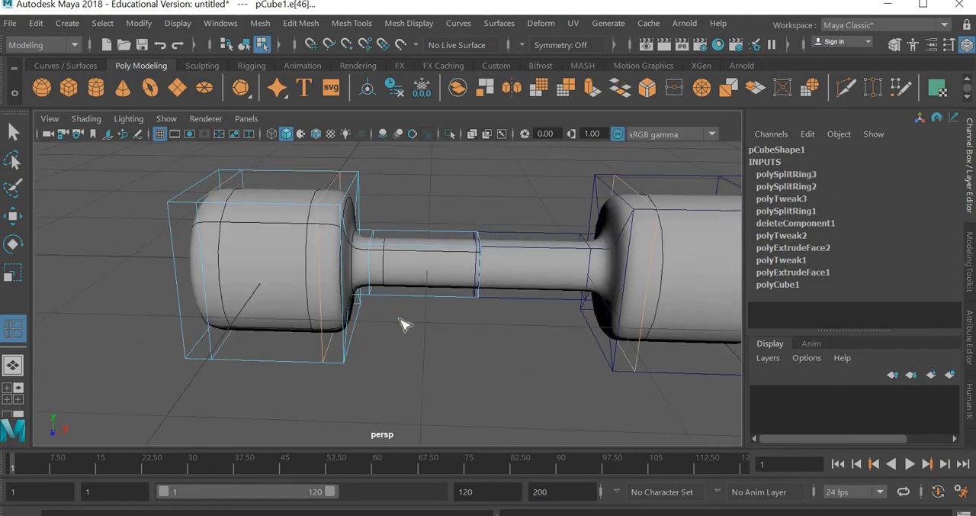
pyautogui.moveTo(405, 325); pyautogui.dragTo(214, 345)
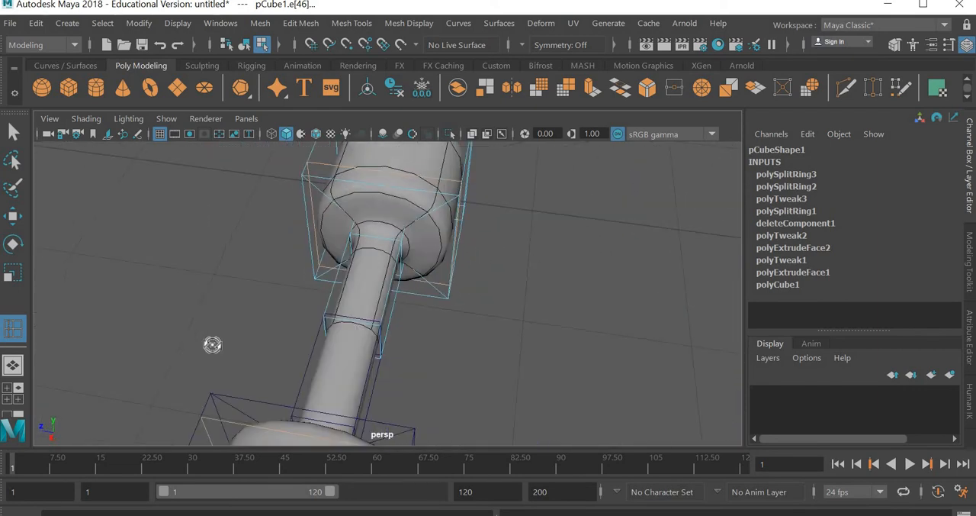
pyautogui.moveTo(213, 345); pyautogui.dragTo(400, 348)
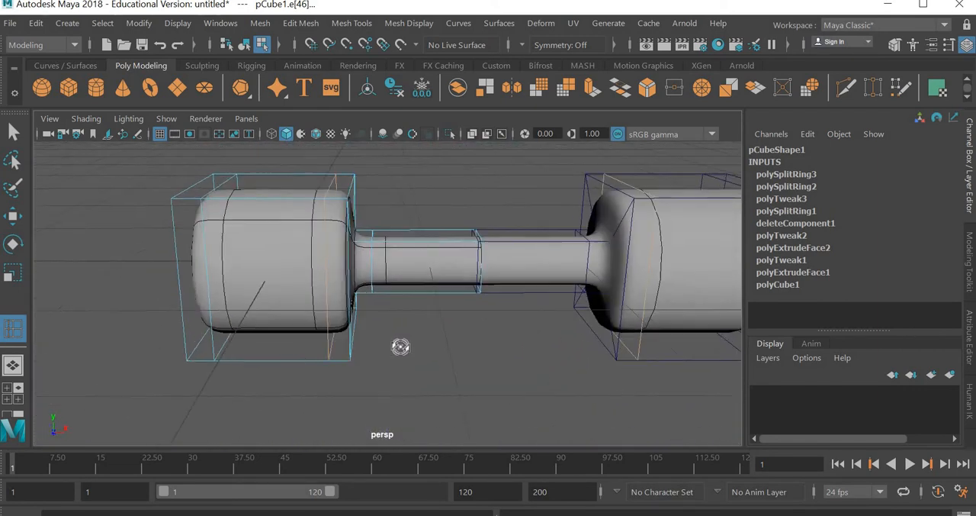
pyautogui.moveTo(400, 348); pyautogui.dragTo(320, 186)
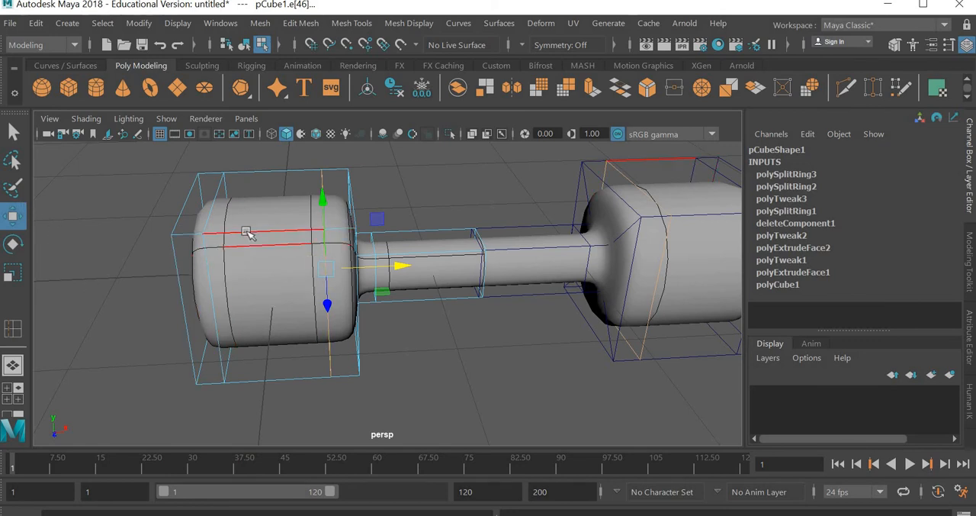
# In vertex mode, move both weights' outer vertices inward into disc-like plates, then return to object mode.
pyautogui.rightClick(247, 232)
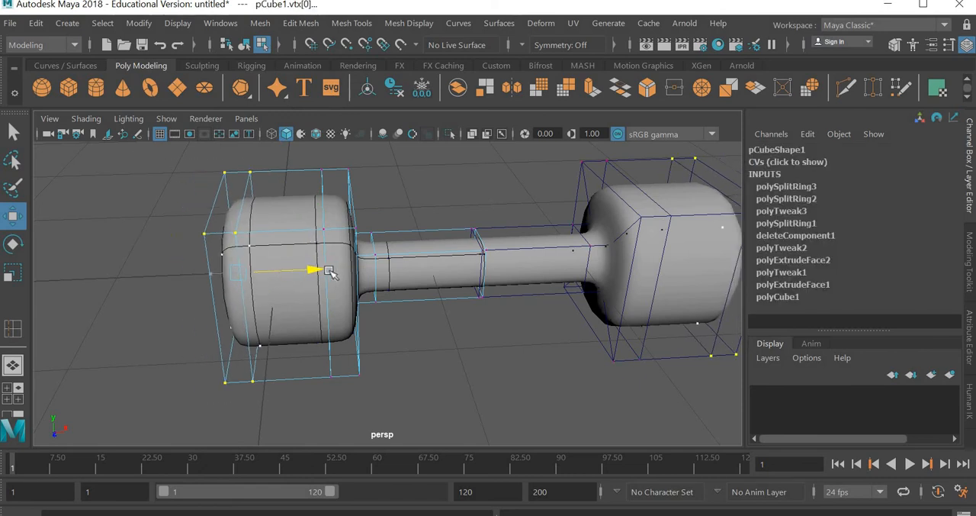
pyautogui.moveTo(314, 270); pyautogui.dragTo(363, 269)
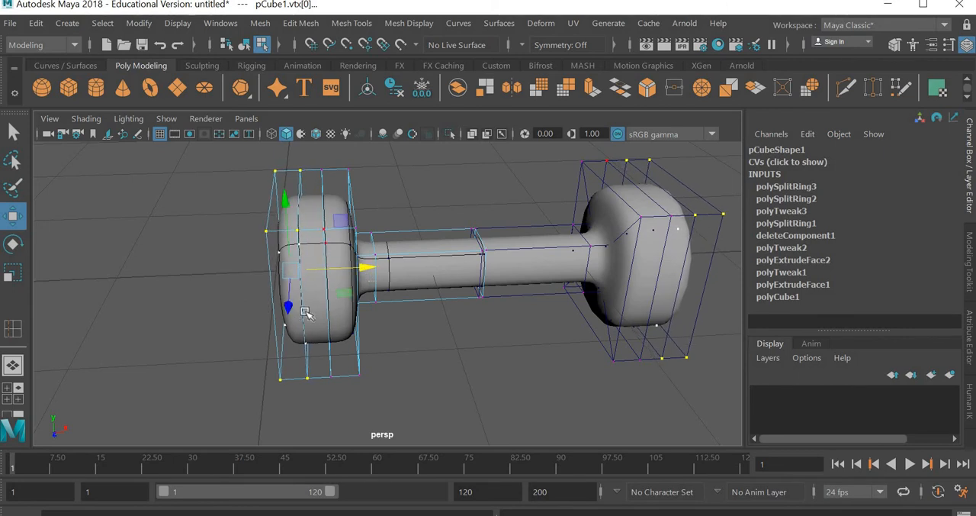
pyautogui.moveTo(430, 369)
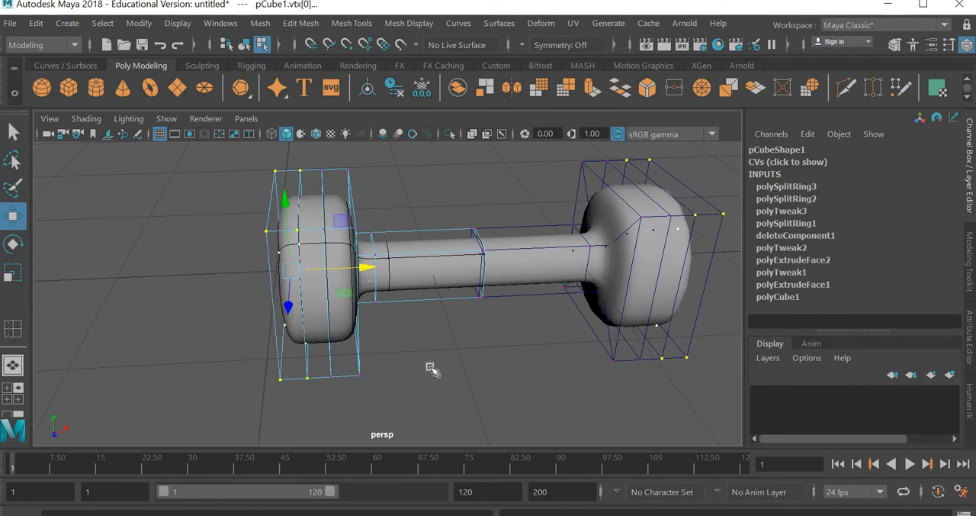
pyautogui.moveTo(433, 369); pyautogui.dragTo(363, 365)
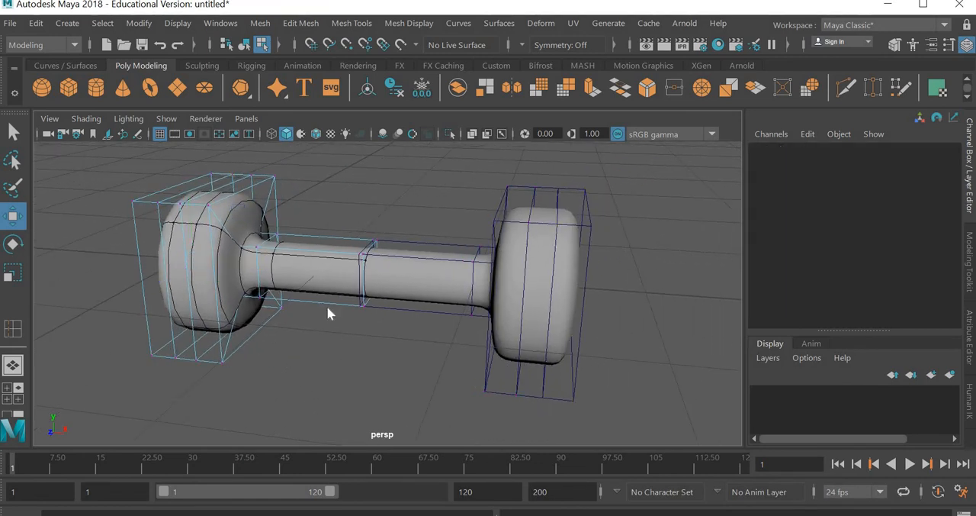
pyautogui.rightClick(328, 312)
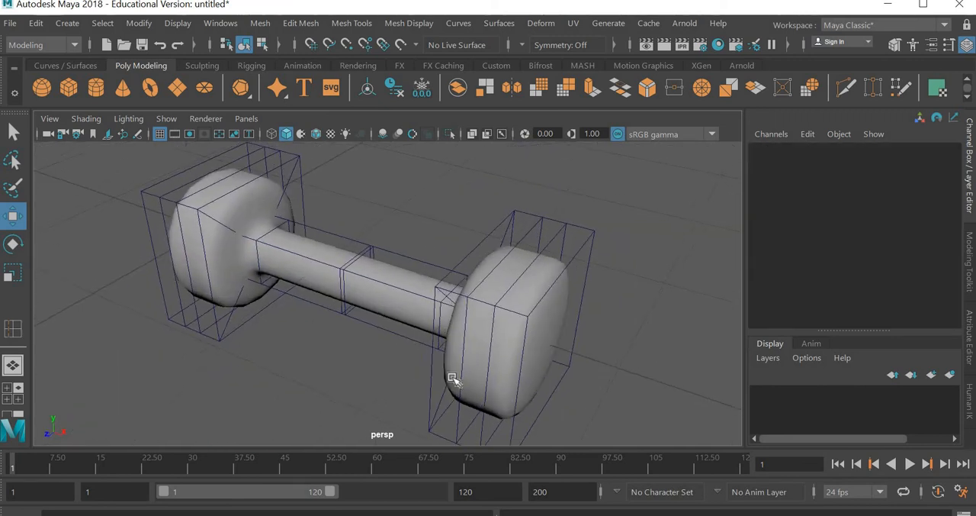
# Mirror the half dumbbell pCube1 along the X axis into a full dumbbell.
pyautogui.click(549, 297)
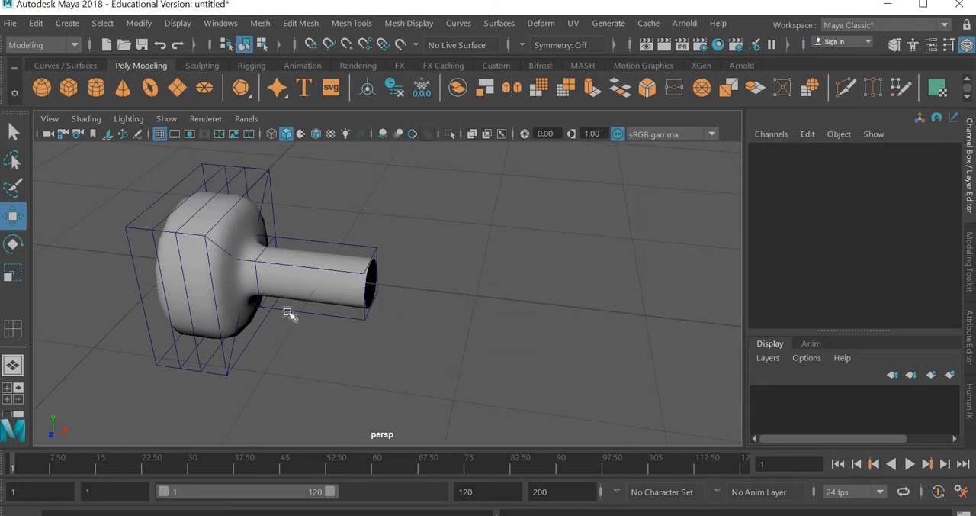
pyautogui.click(286, 313)
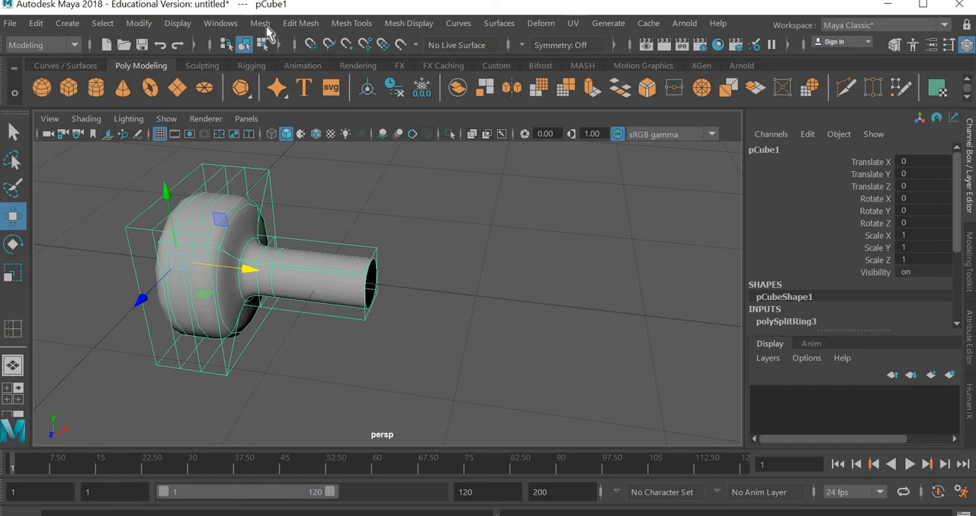
pyautogui.click(259, 23)
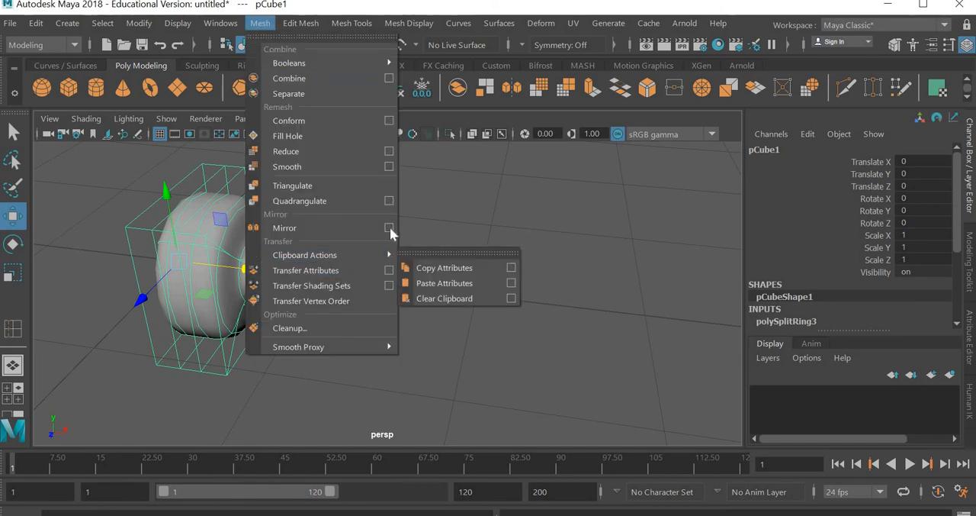
pyautogui.click(391, 229)
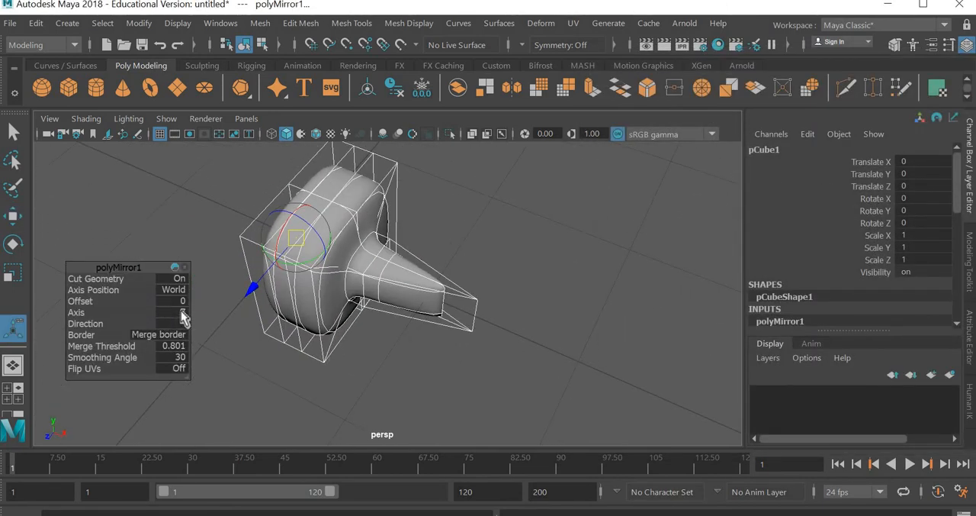
pyautogui.click(180, 312)
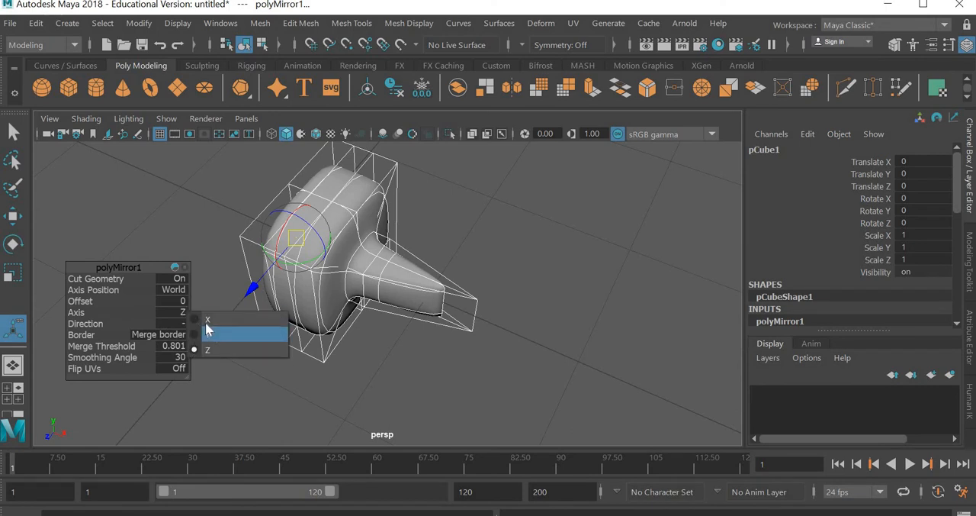
pyautogui.click(207, 318)
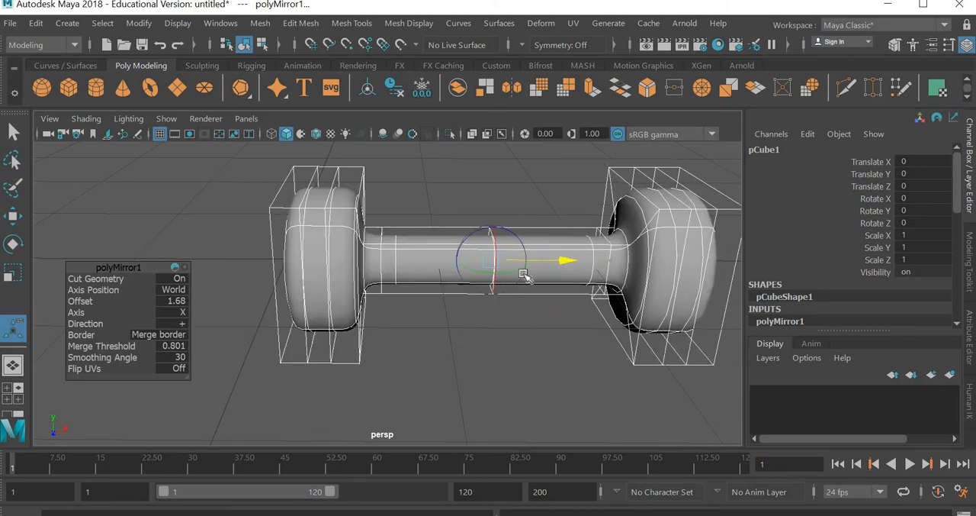
# Reduce the polyMirror1 offset to shorten the handle gap between the two halves.
pyautogui.moveTo(571, 261); pyautogui.dragTo(506, 261)
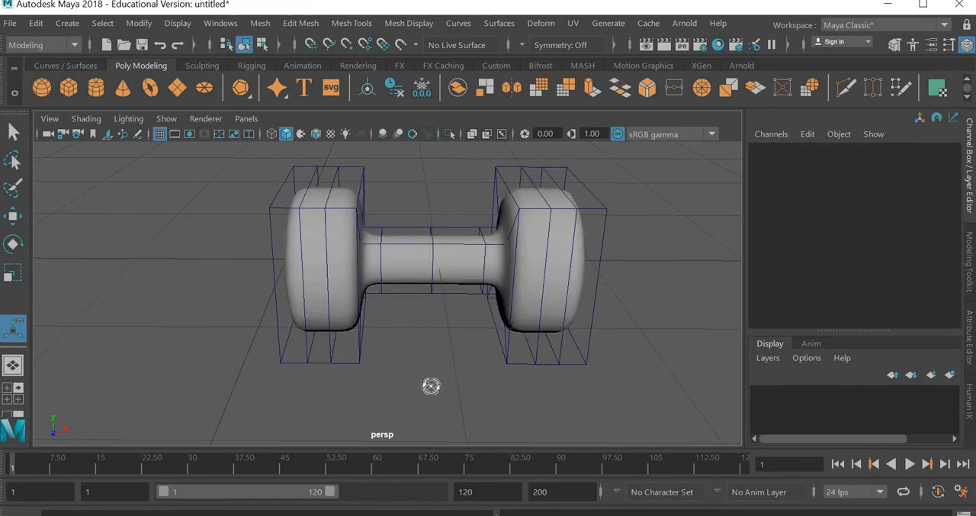
pyautogui.moveTo(430, 384); pyautogui.dragTo(379, 378)
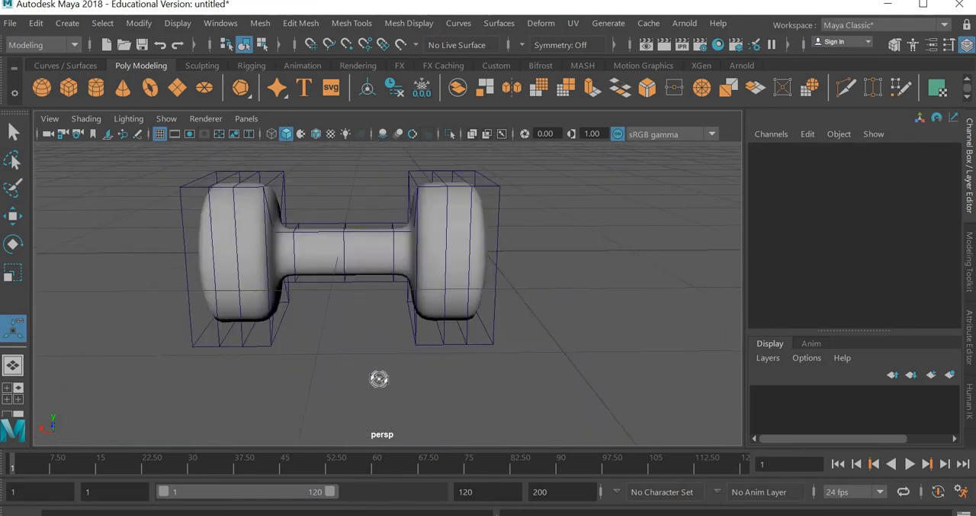
# Inspect the blocky mirrored dumbbell and reach the Mesh commands to smooth it.
pyautogui.moveTo(378, 379); pyautogui.dragTo(485, 358)
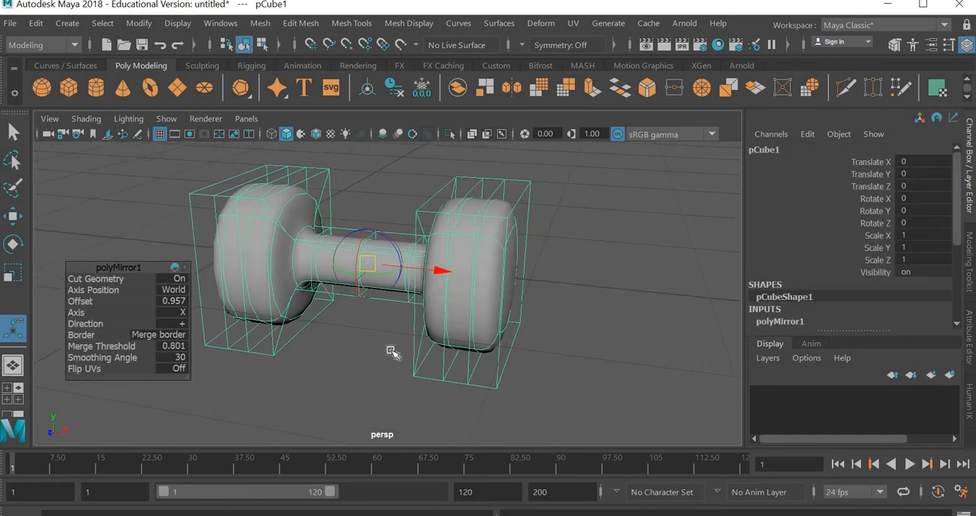
pyautogui.moveTo(394, 351); pyautogui.dragTo(389, 369)
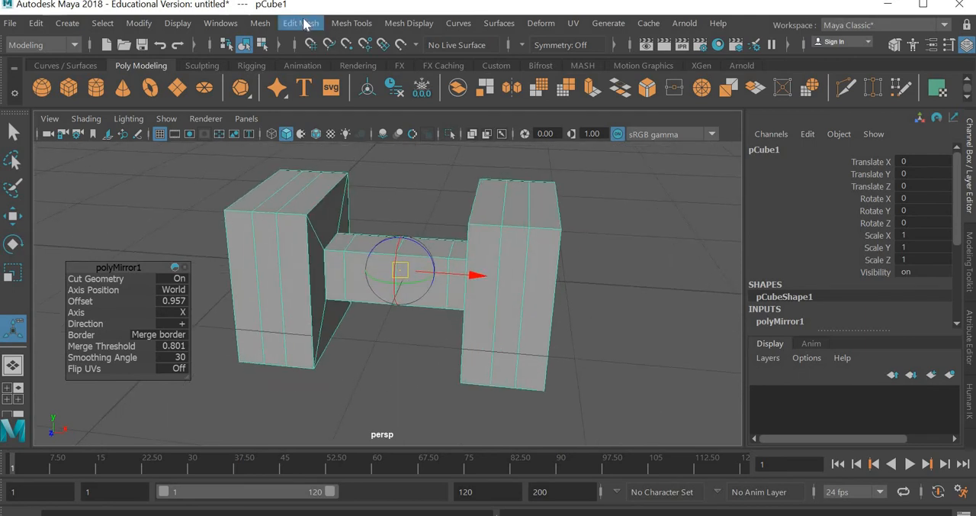
pyautogui.click(300, 23)
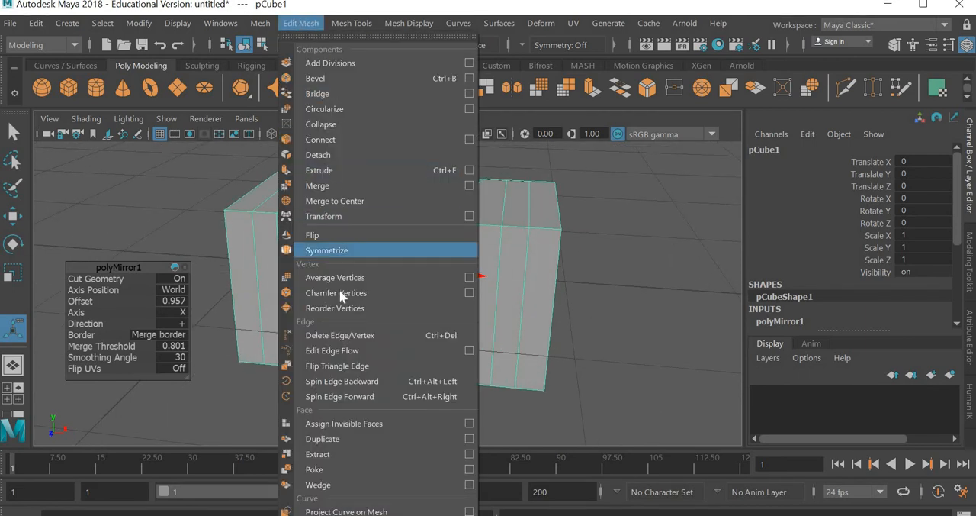
pyautogui.click(259, 23)
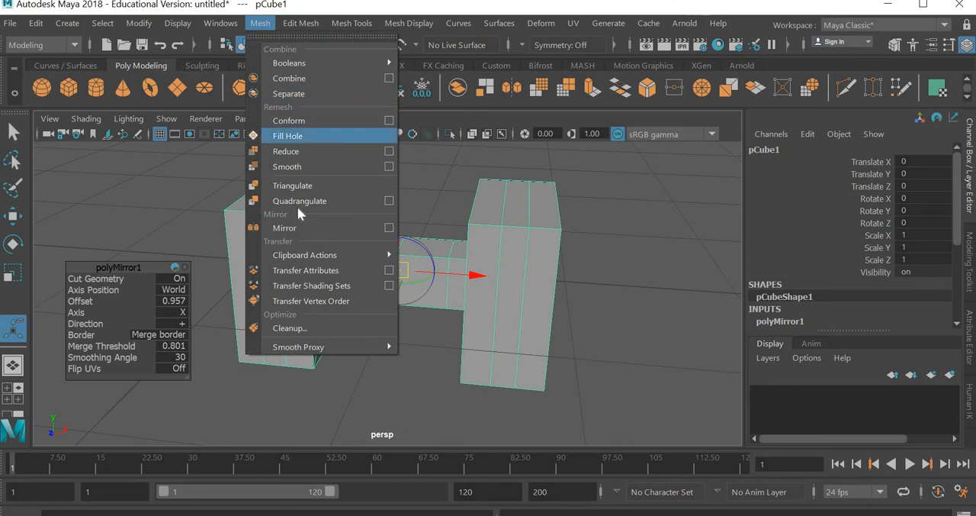
pyautogui.moveTo(299, 202)
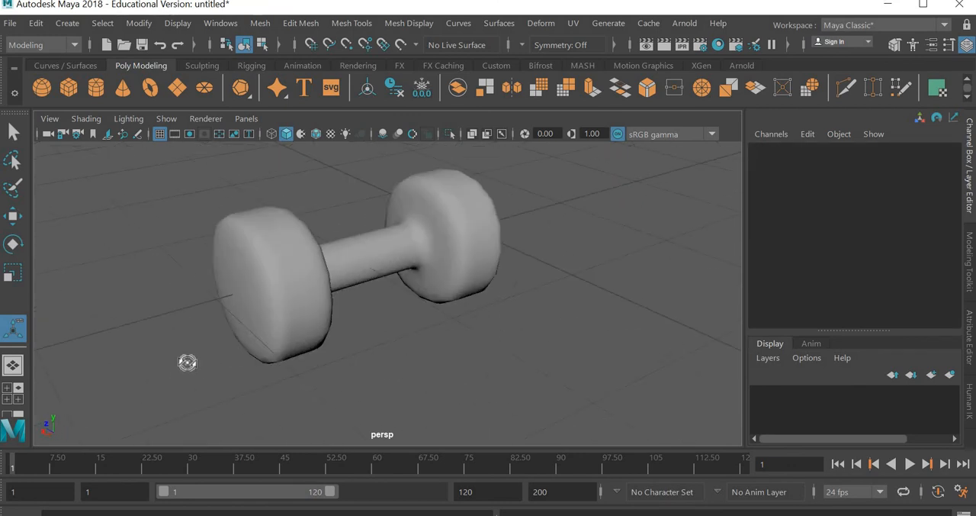
# Select the smoothed dumbbell and delete its construction history via Edit > Delete by Type.
pyautogui.moveTo(187, 363); pyautogui.dragTo(397, 297)
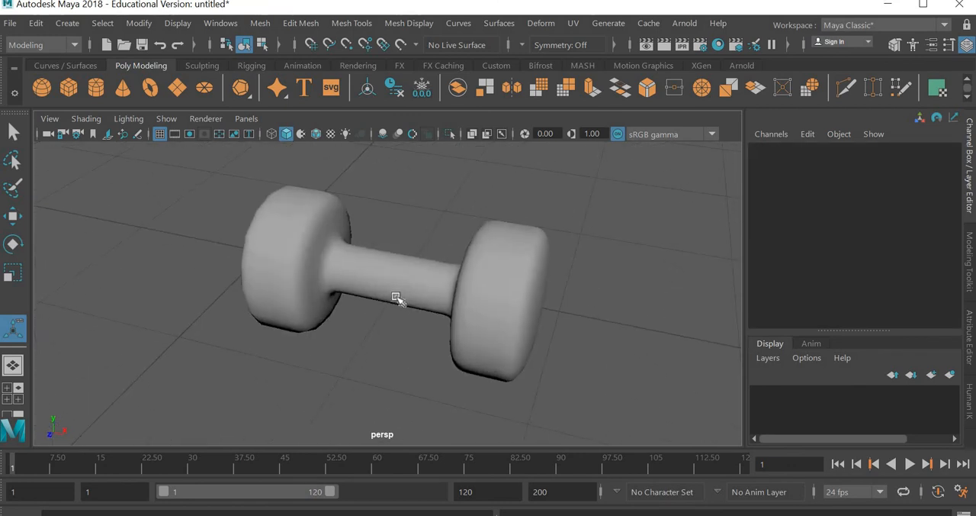
pyautogui.click(396, 296)
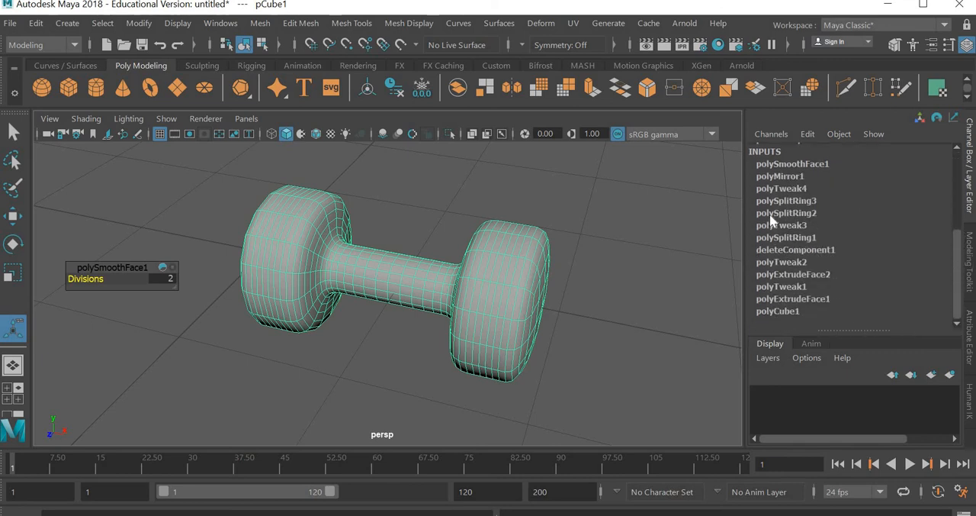
pyautogui.moveTo(790, 304)
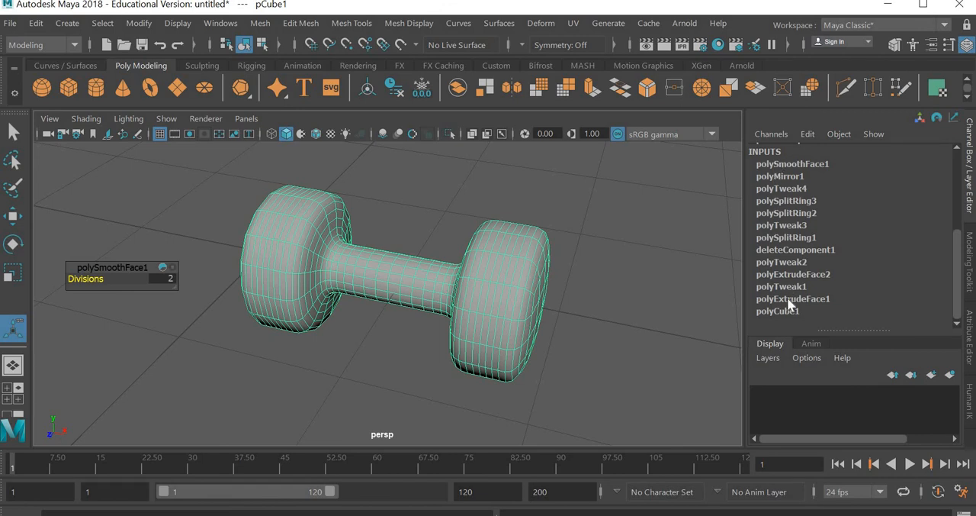
pyautogui.moveTo(773, 291)
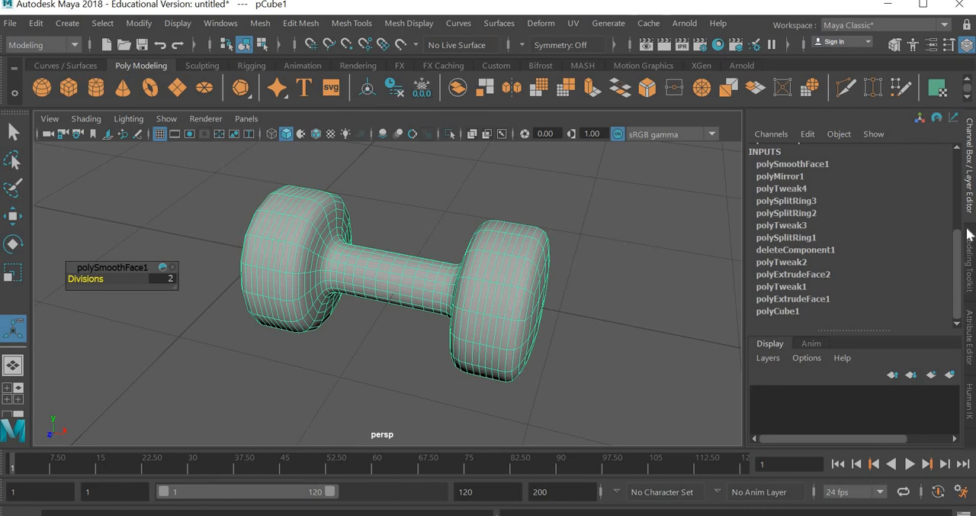
pyautogui.moveTo(586, 344)
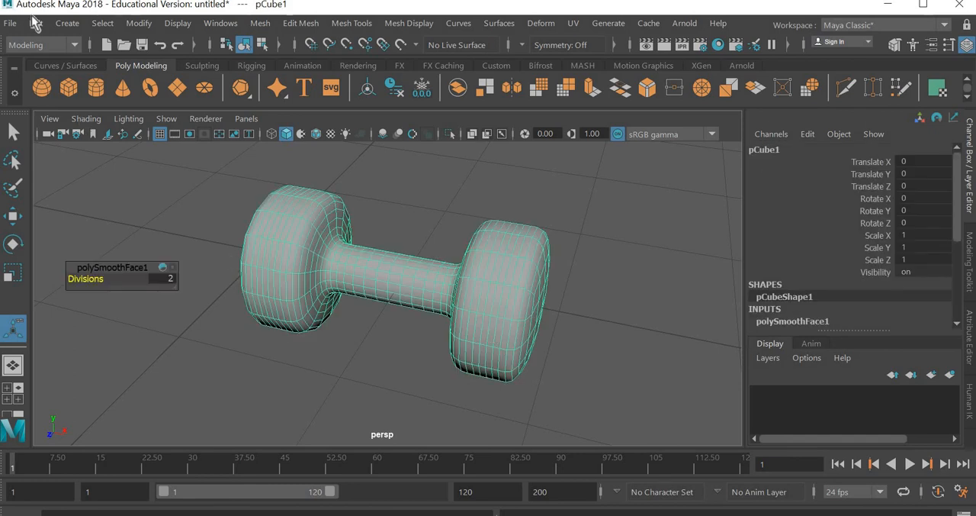
pyautogui.click(35, 23)
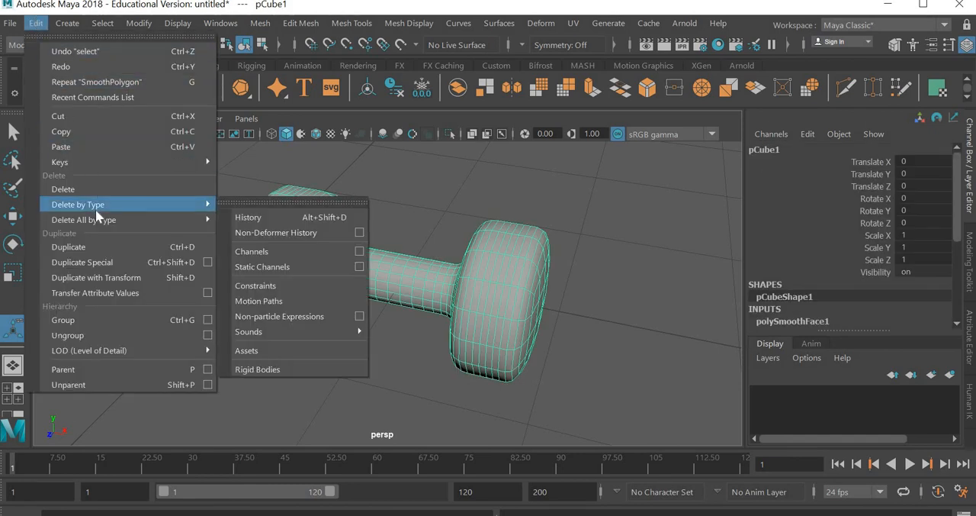
pyautogui.click(247, 216)
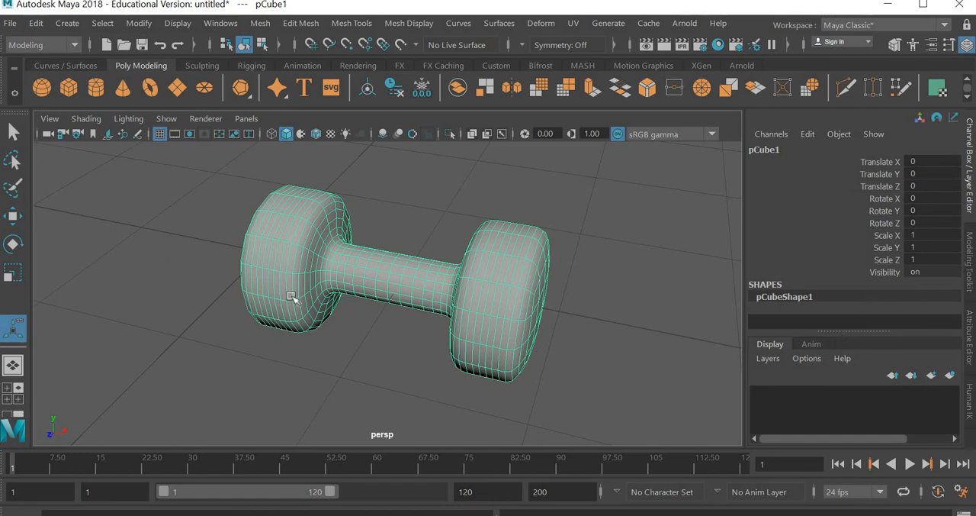
pyautogui.moveTo(290, 297); pyautogui.dragTo(495, 328)
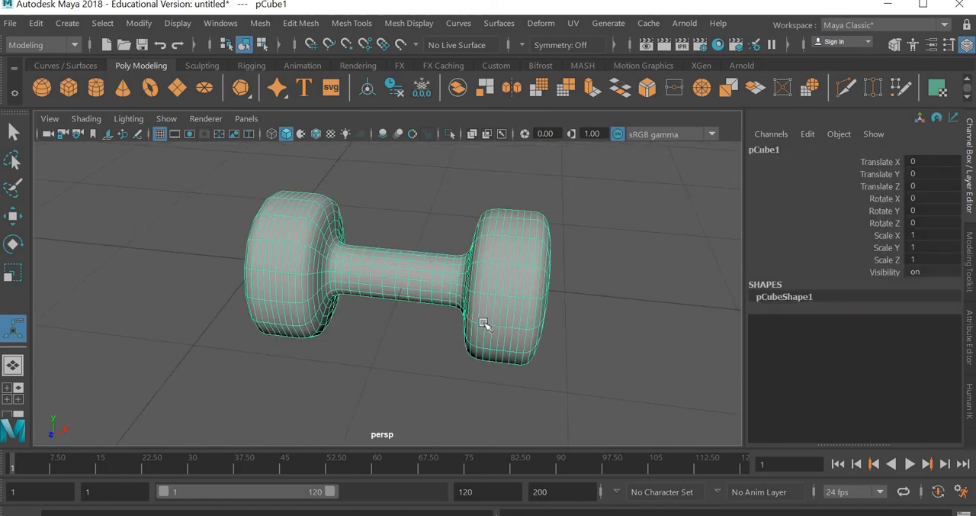
# Duplicate the dumbbell, set its Rotate Z to 90 and move it beside the original.
pyautogui.moveTo(485, 325); pyautogui.dragTo(329, 412)
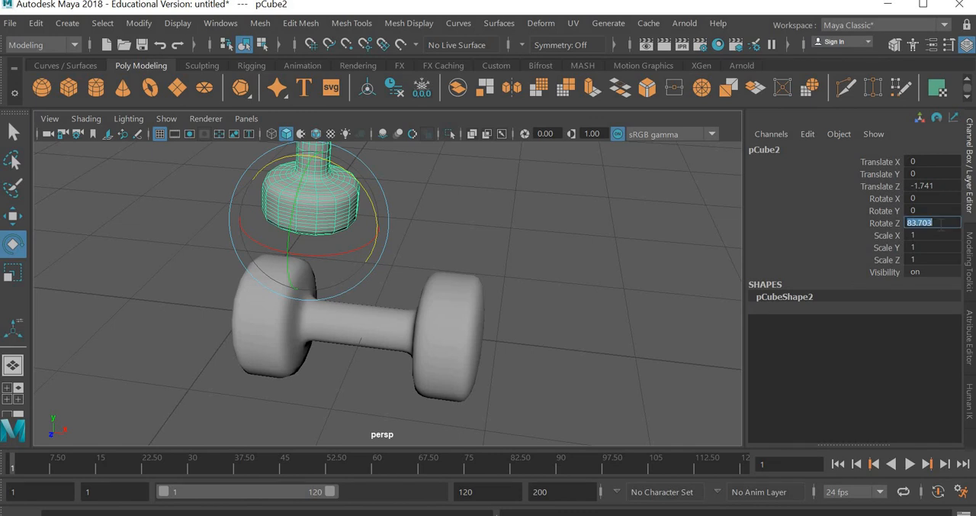
pyautogui.write('90')
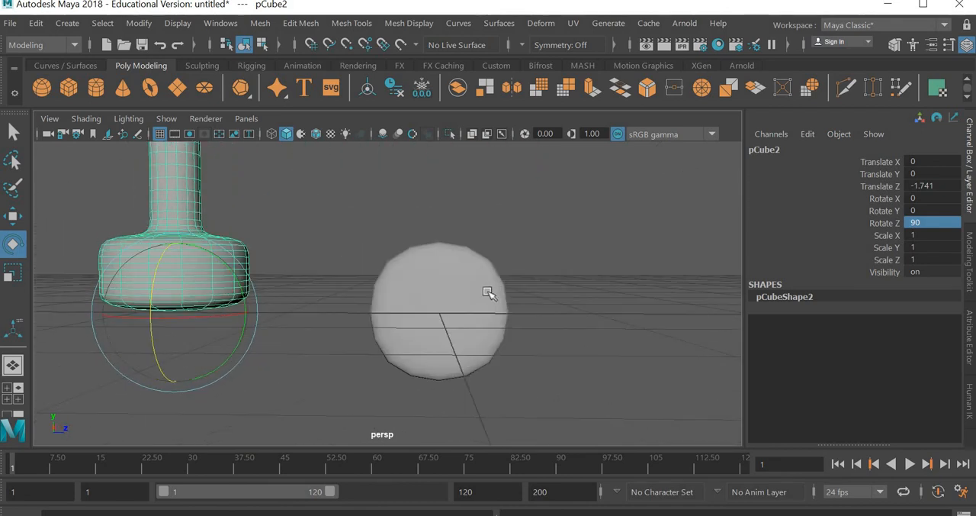
pyautogui.click(439, 312)
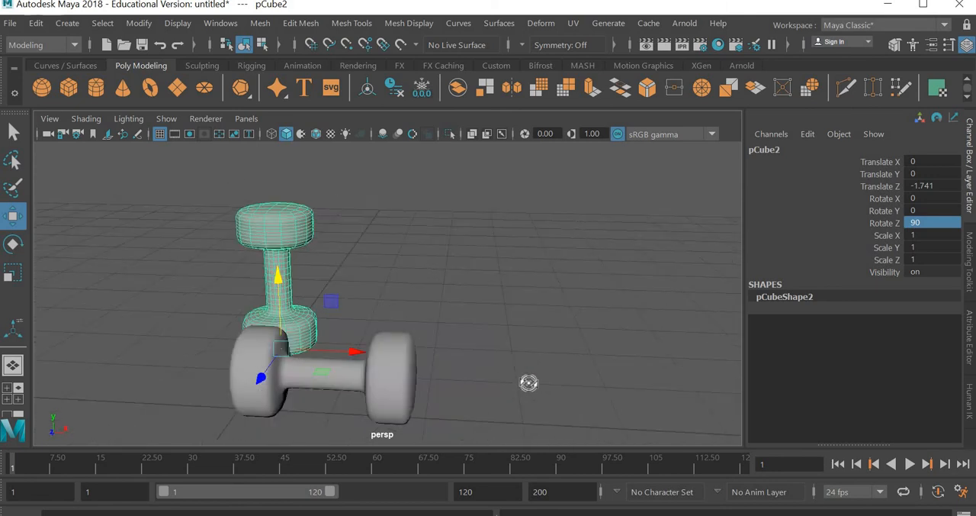
# Orbit around both dumbbells and deselect the upright copy.
pyautogui.moveTo(527, 381); pyautogui.dragTo(472, 348)
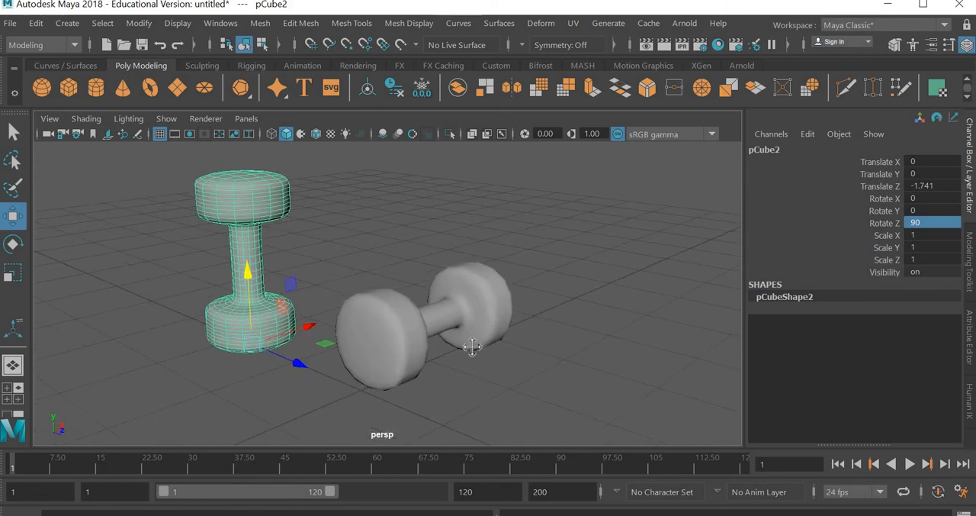
pyautogui.moveTo(471, 348); pyautogui.dragTo(464, 385)
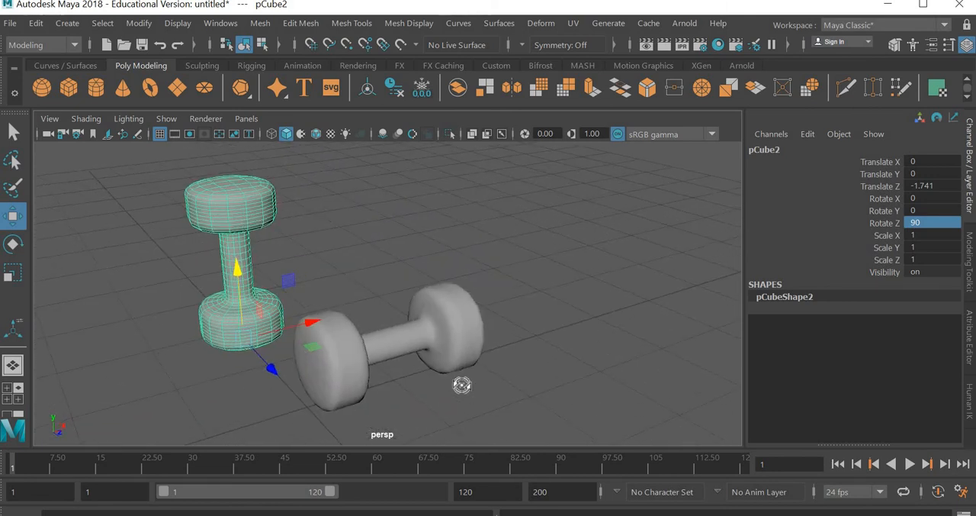
pyautogui.click(522, 375)
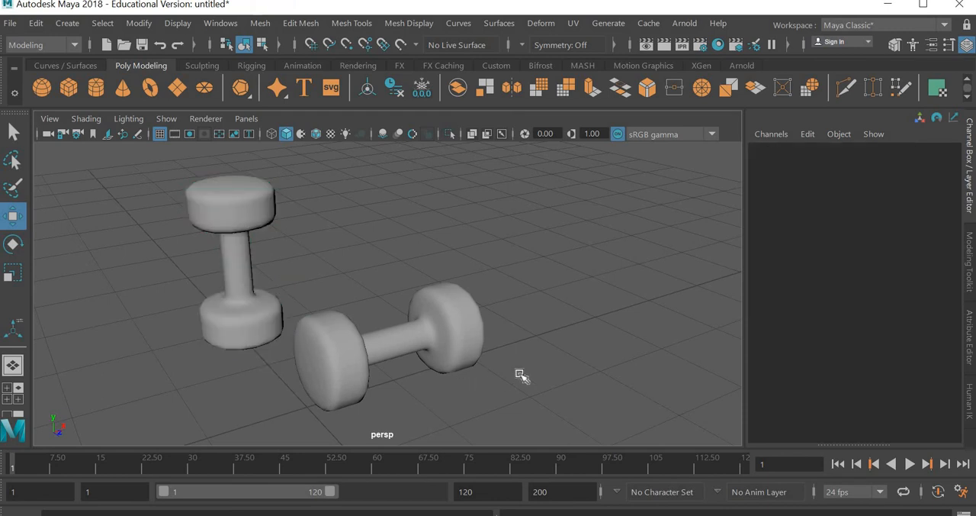